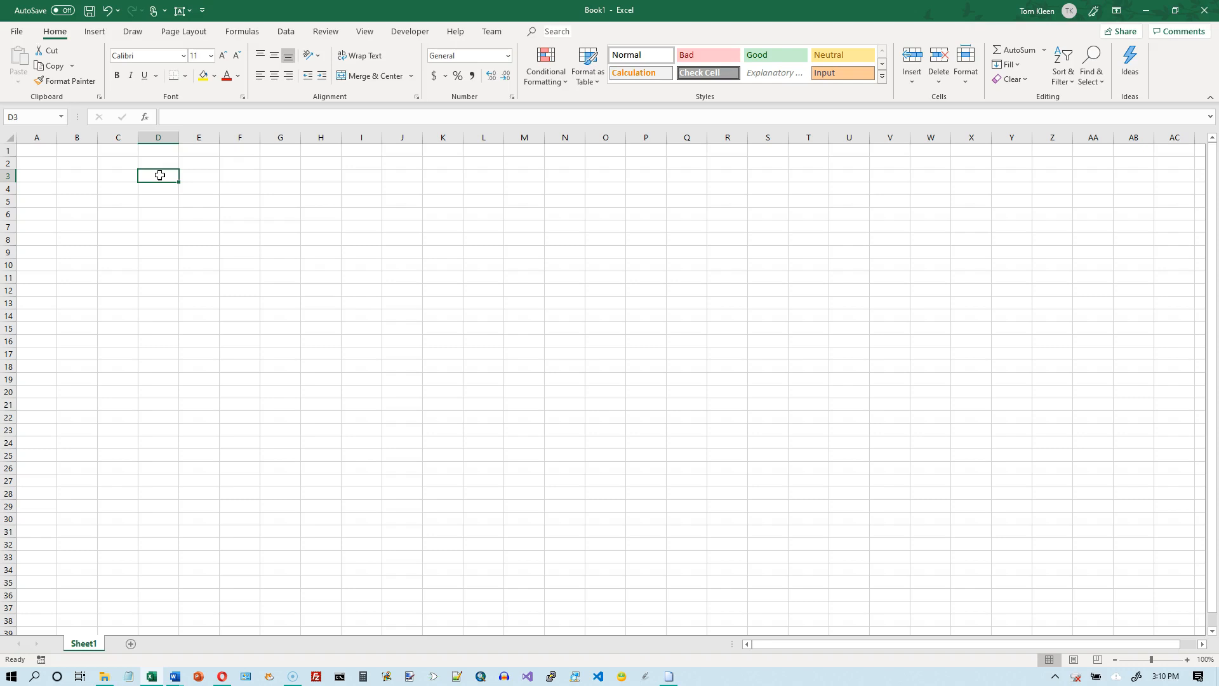
pyautogui.moveTo(79, 169)
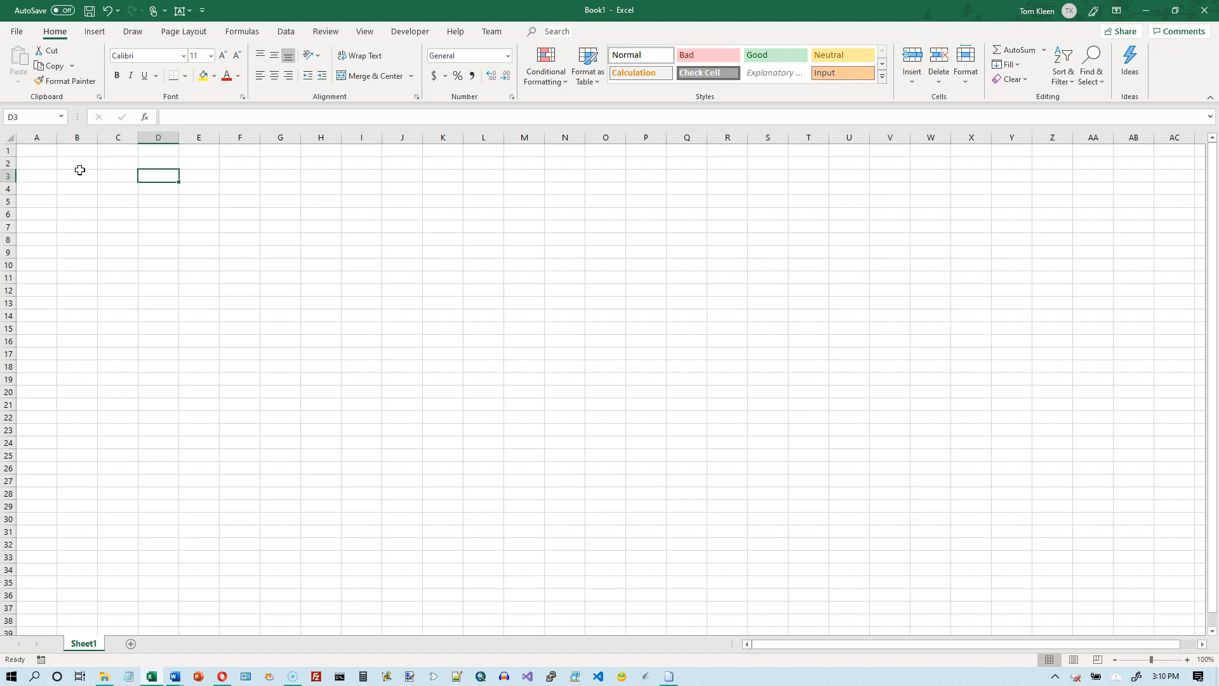
# Enter the label Name in D3, revisit the Address cell D4, and move to D7 for numbers
pyautogui.write('Name')
pyautogui.click(159, 188)
pyautogui.write('Address')
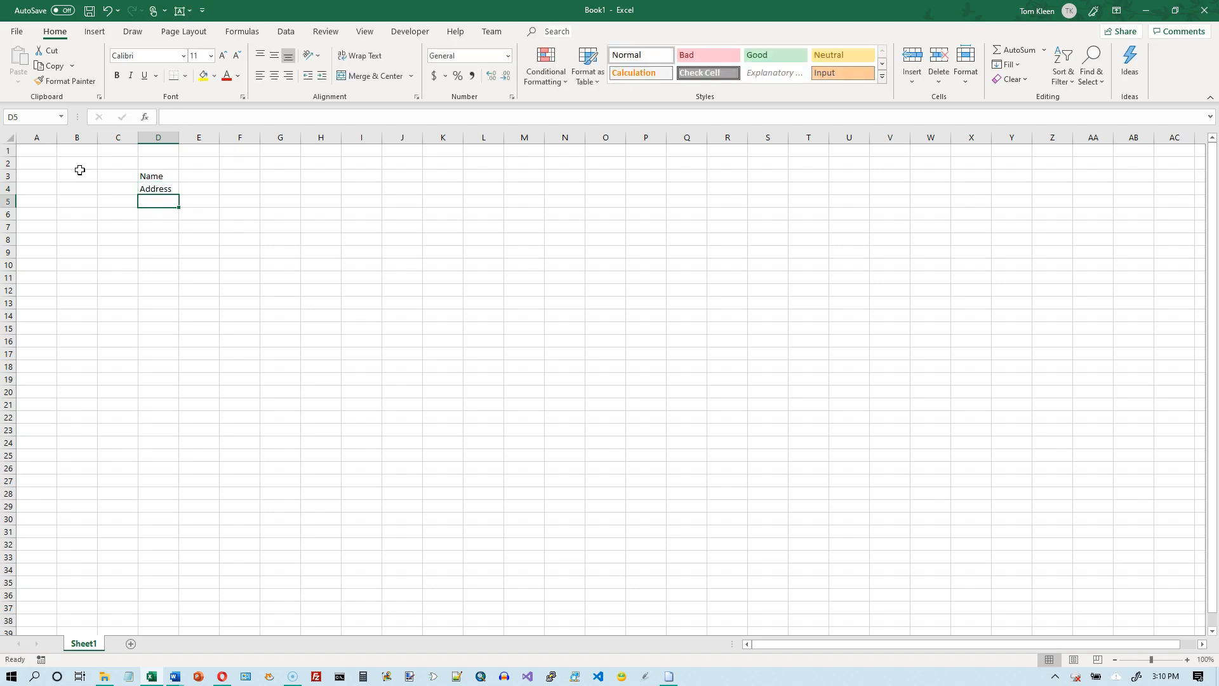
pyautogui.click(158, 190)
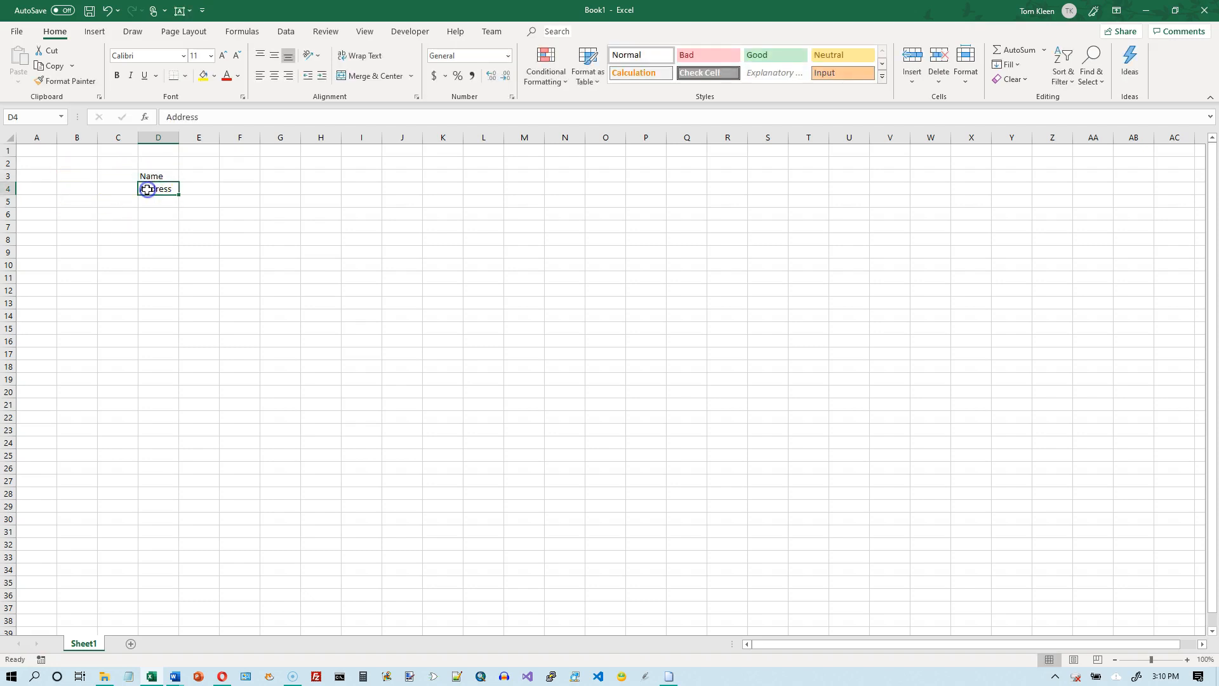
pyautogui.click(157, 175)
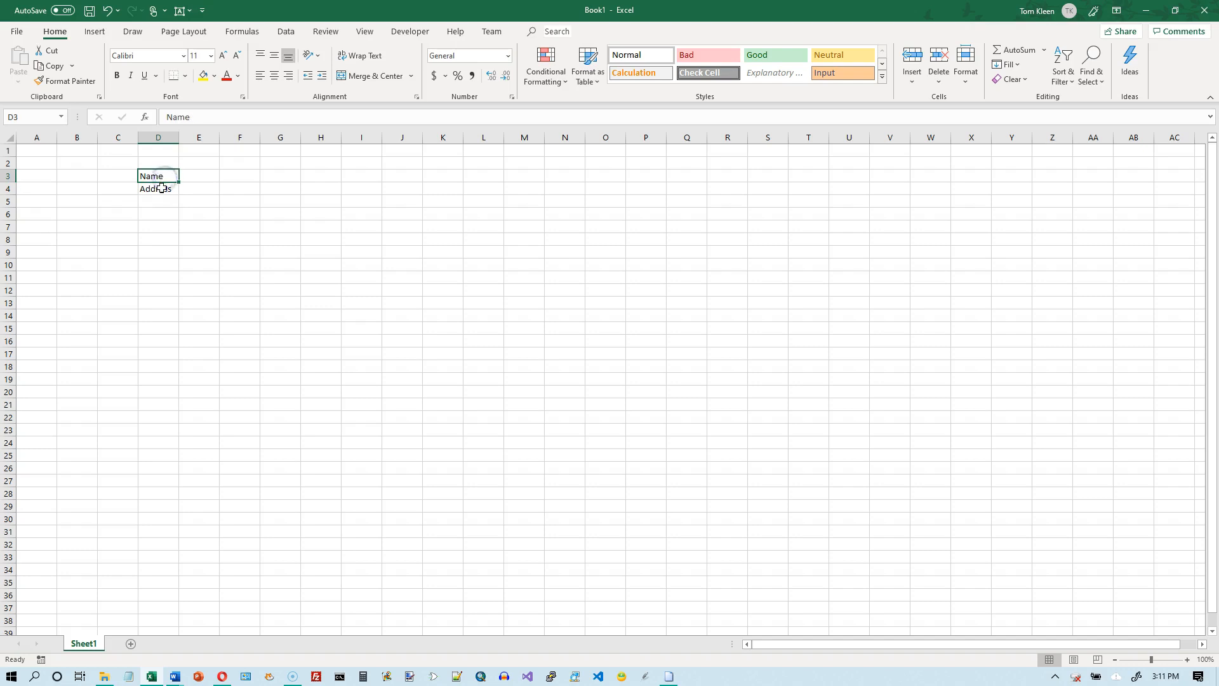
pyautogui.click(157, 188)
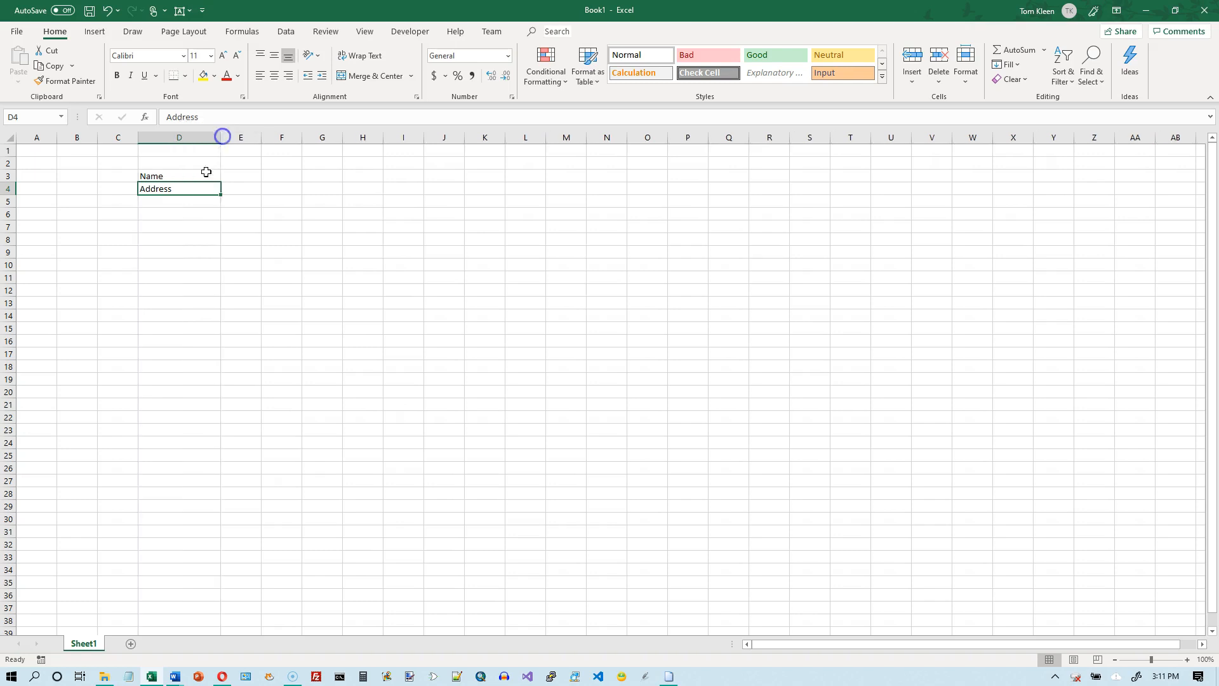
pyautogui.click(179, 228)
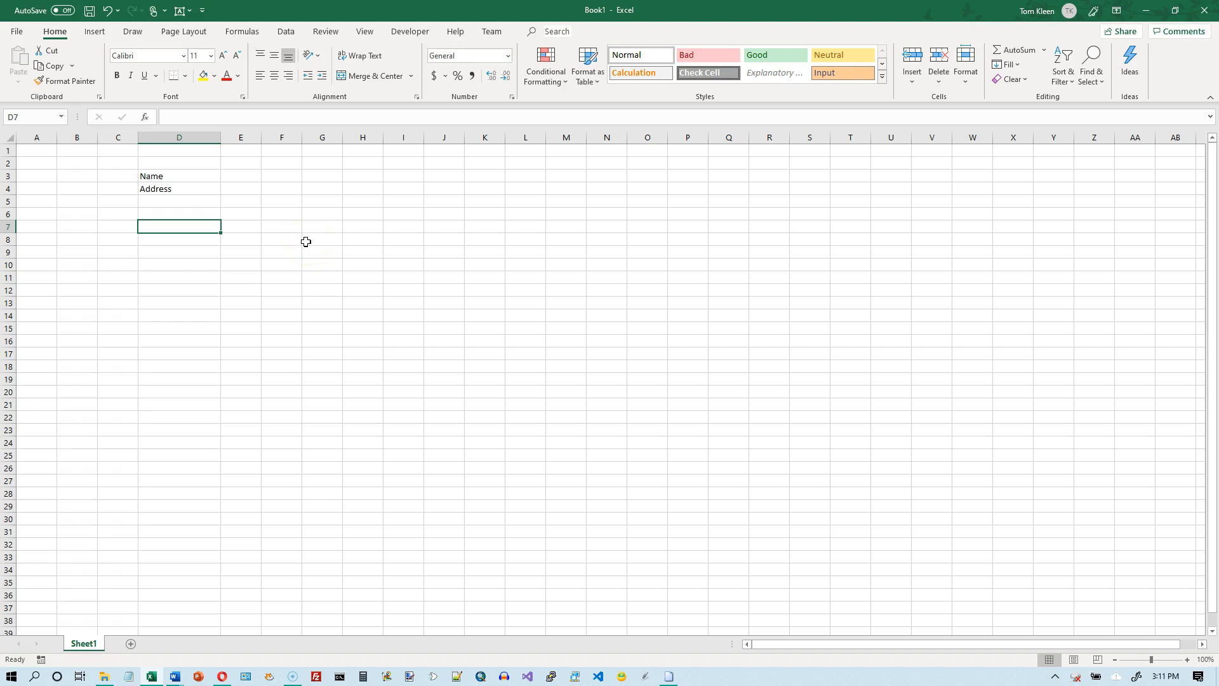
# Enter 2 in D8 below the 1 and select the pair D7:D8
pyautogui.write('2')
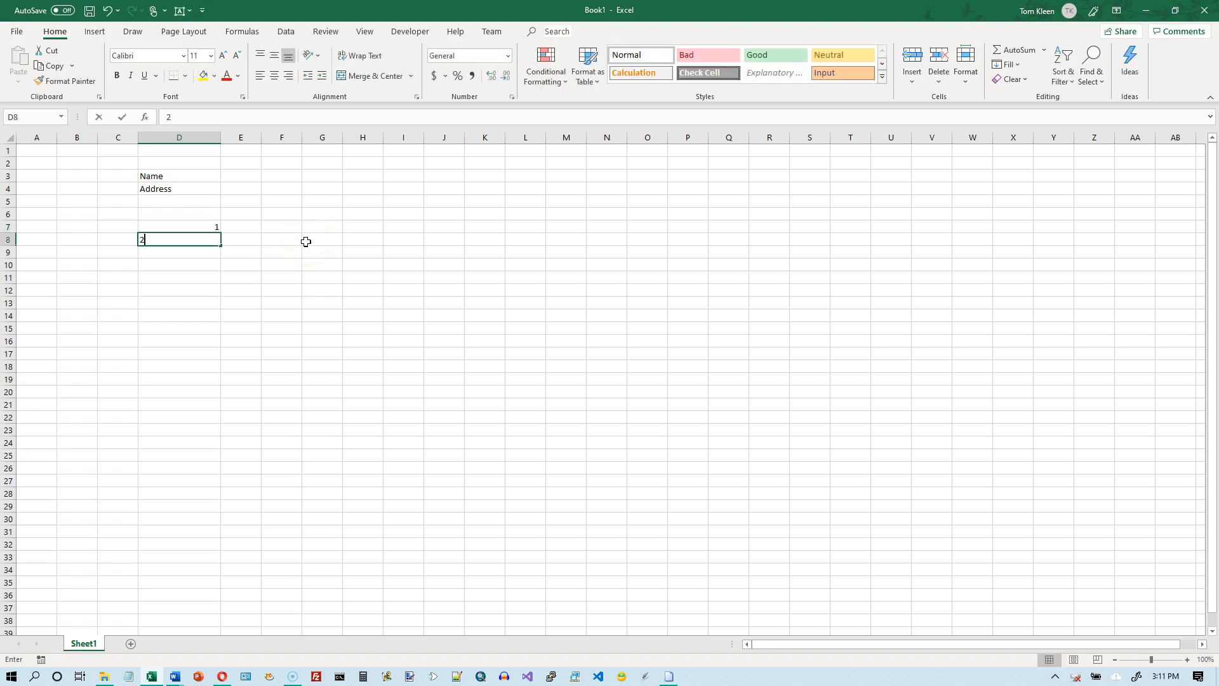
pyautogui.press('Return')
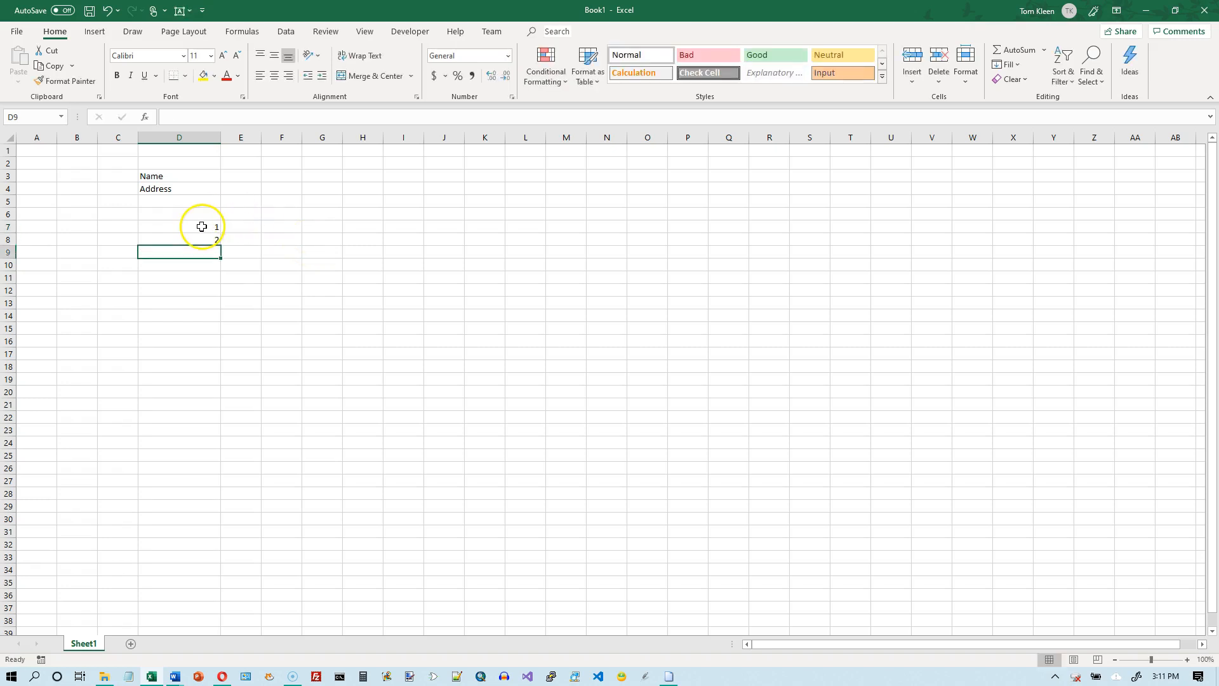
pyautogui.moveTo(179, 226); pyautogui.dragTo(179, 239)
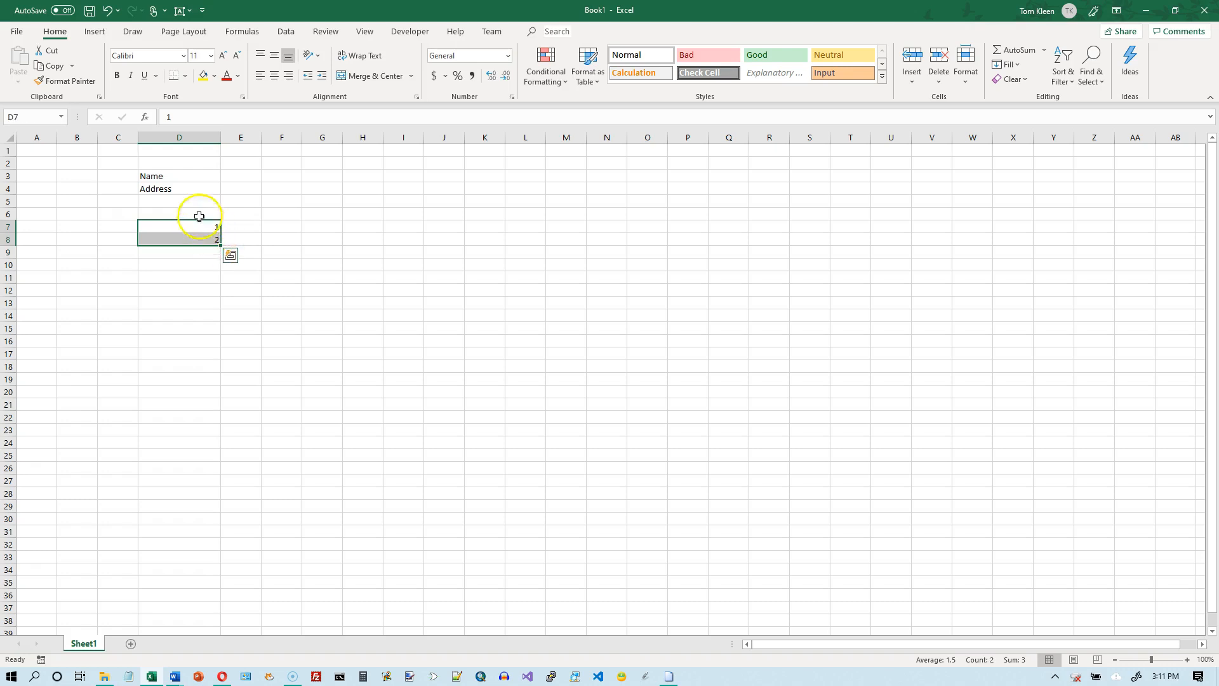
pyautogui.moveTo(201, 236)
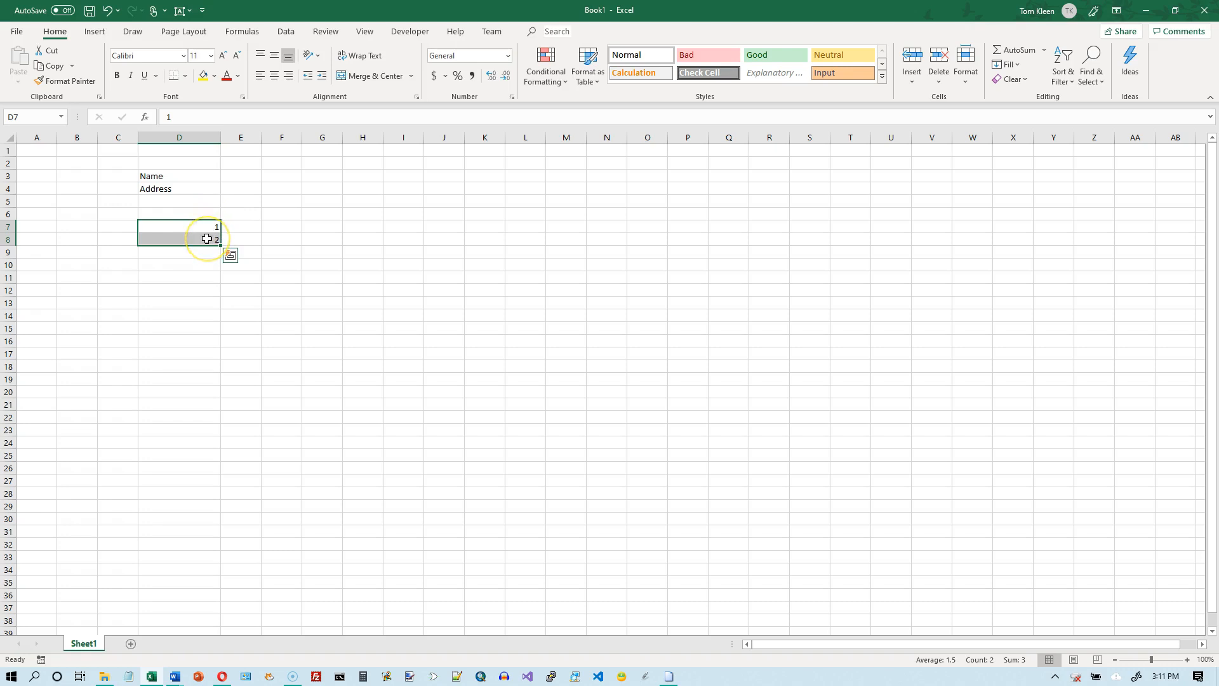
pyautogui.moveTo(183, 238)
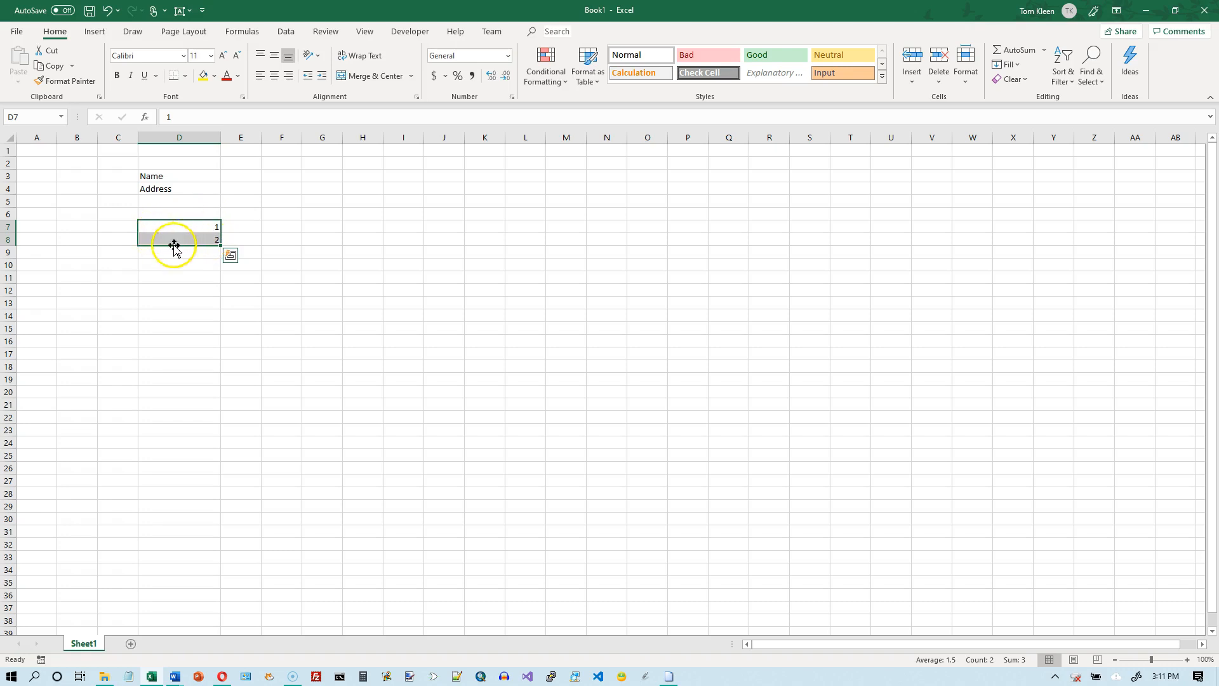
pyautogui.moveTo(219, 185)
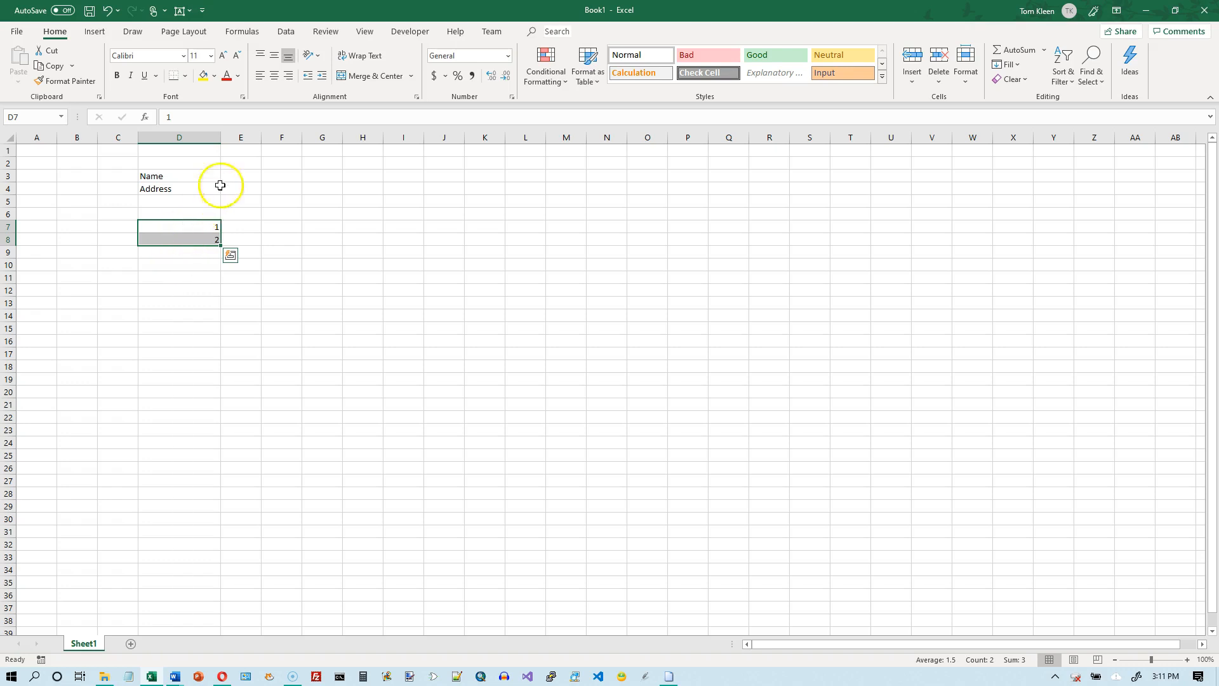
pyautogui.click(274, 75)
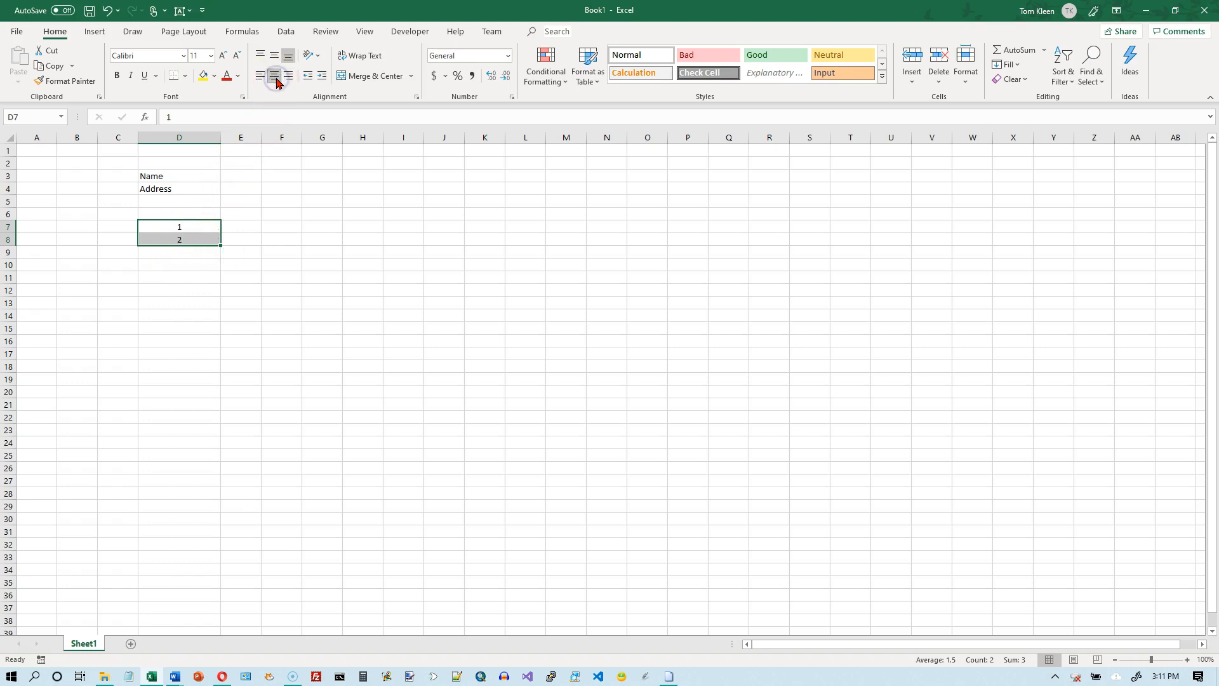
pyautogui.click(260, 75)
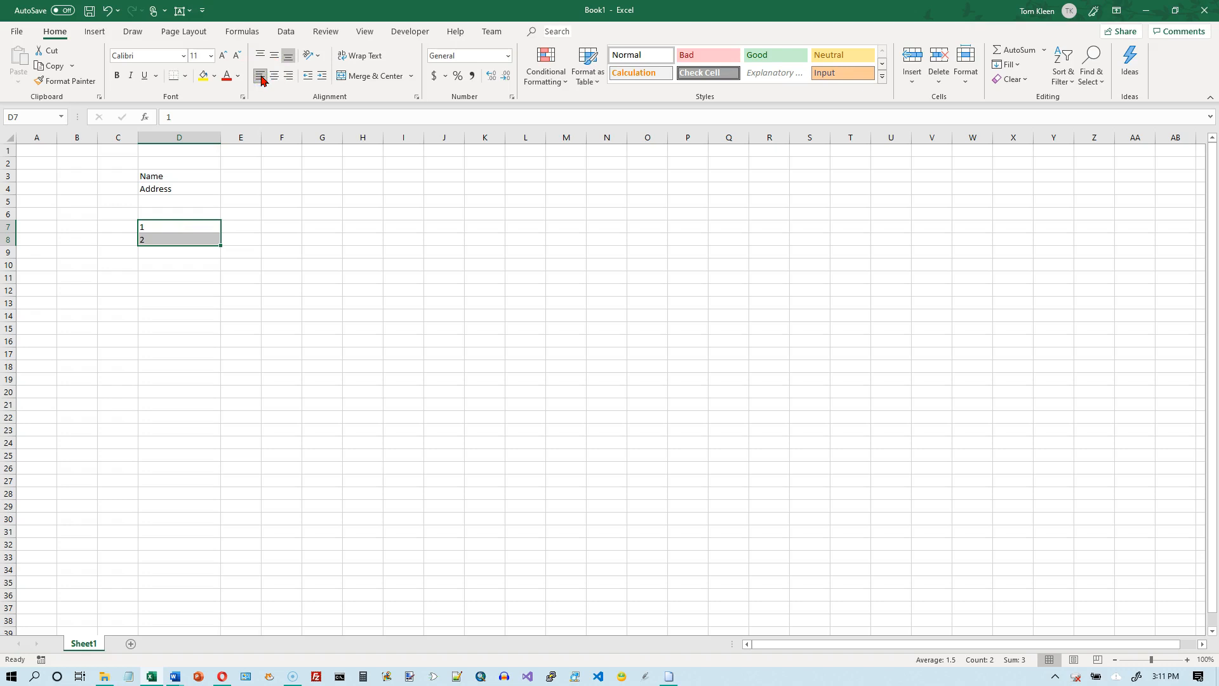
pyautogui.moveTo(274, 75)
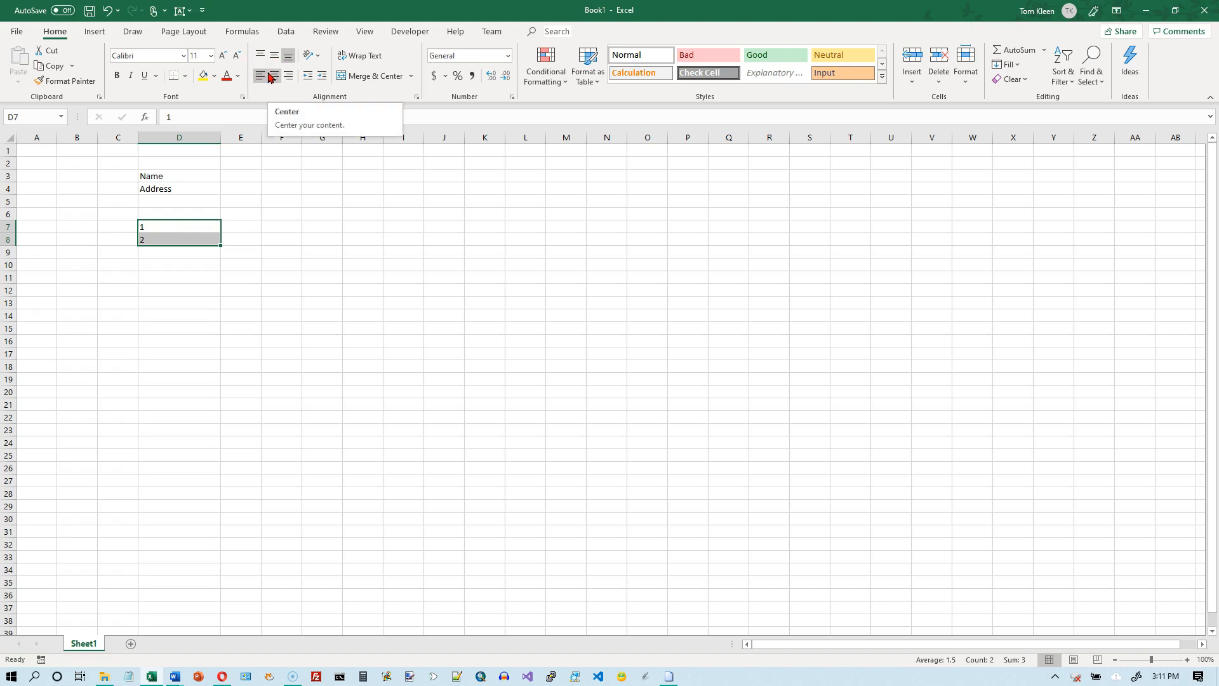
pyautogui.click(289, 75)
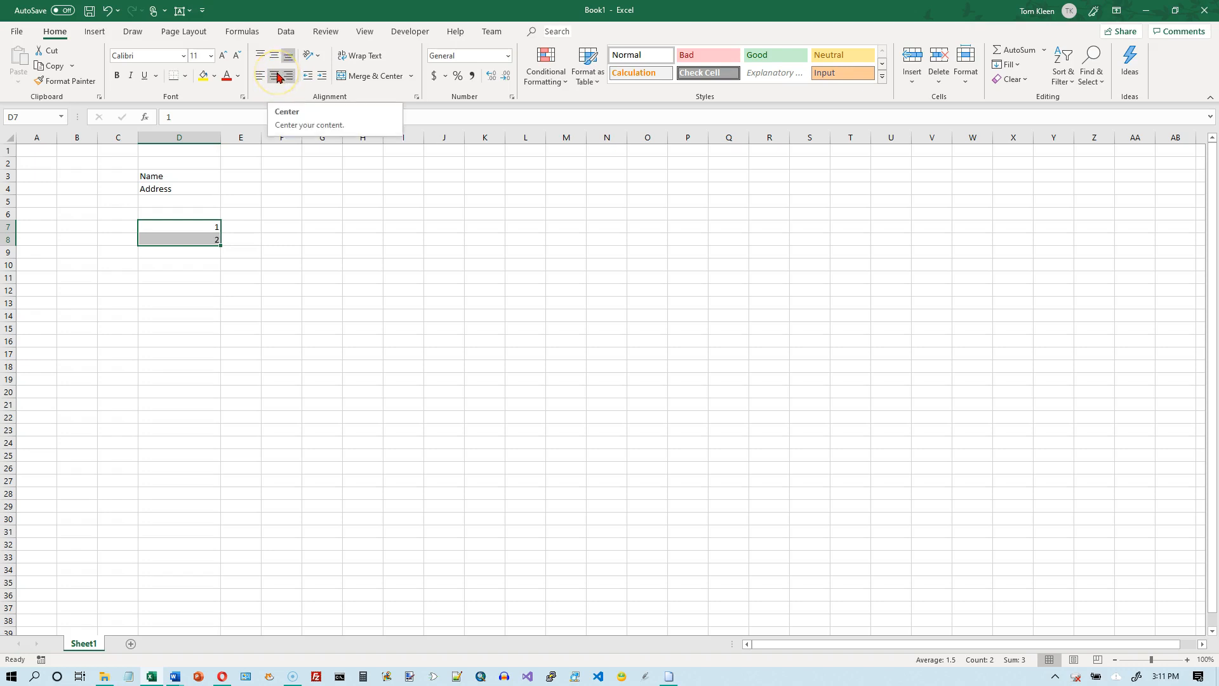
pyautogui.moveTo(289, 75)
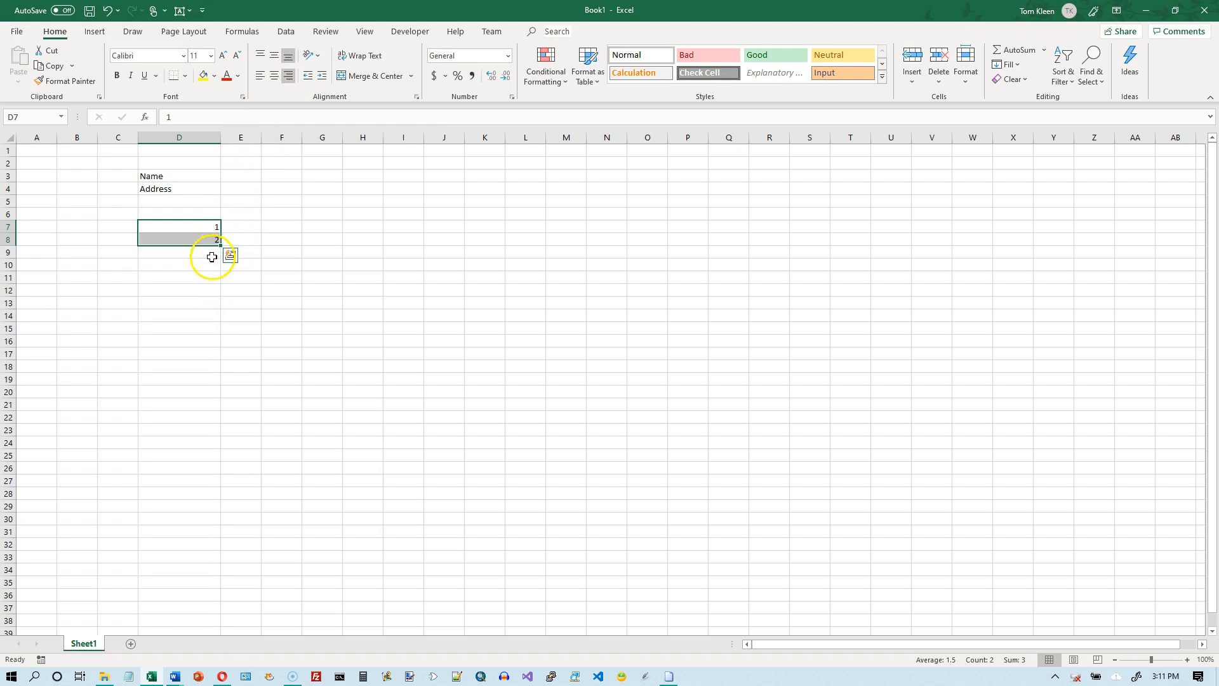
pyautogui.click(179, 264)
pyautogui.write('1')
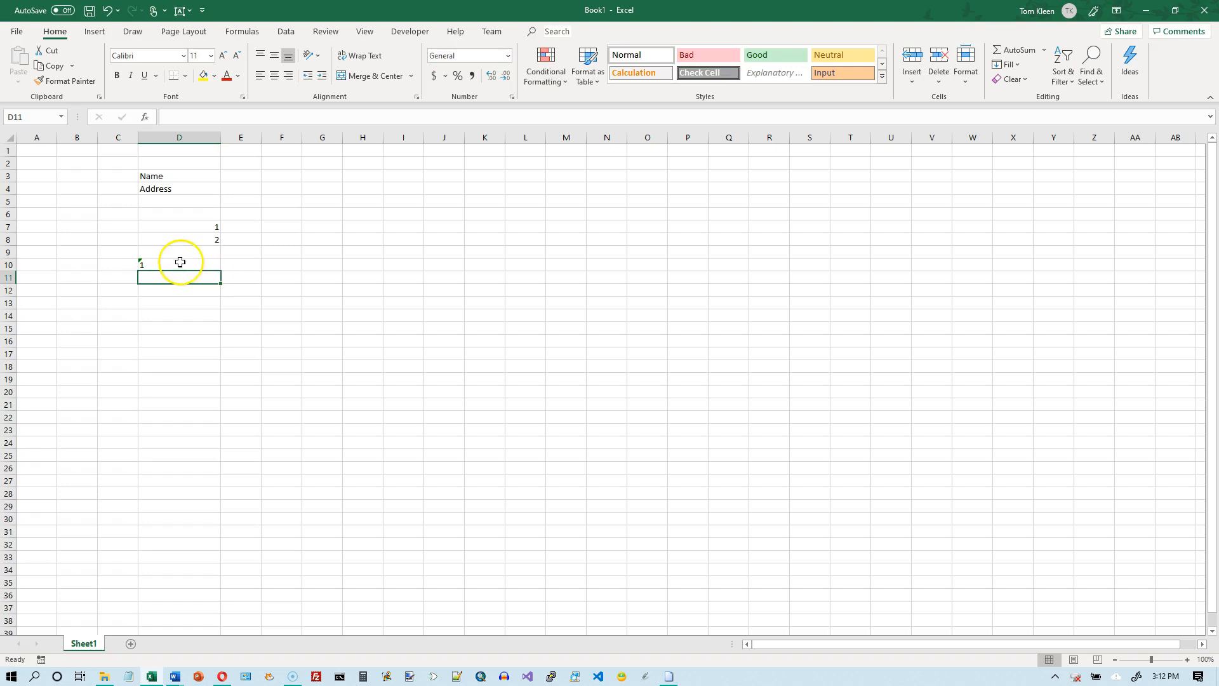
# Return to the text-stored 1 in D10 to show its warning indicator
pyautogui.click(179, 264)
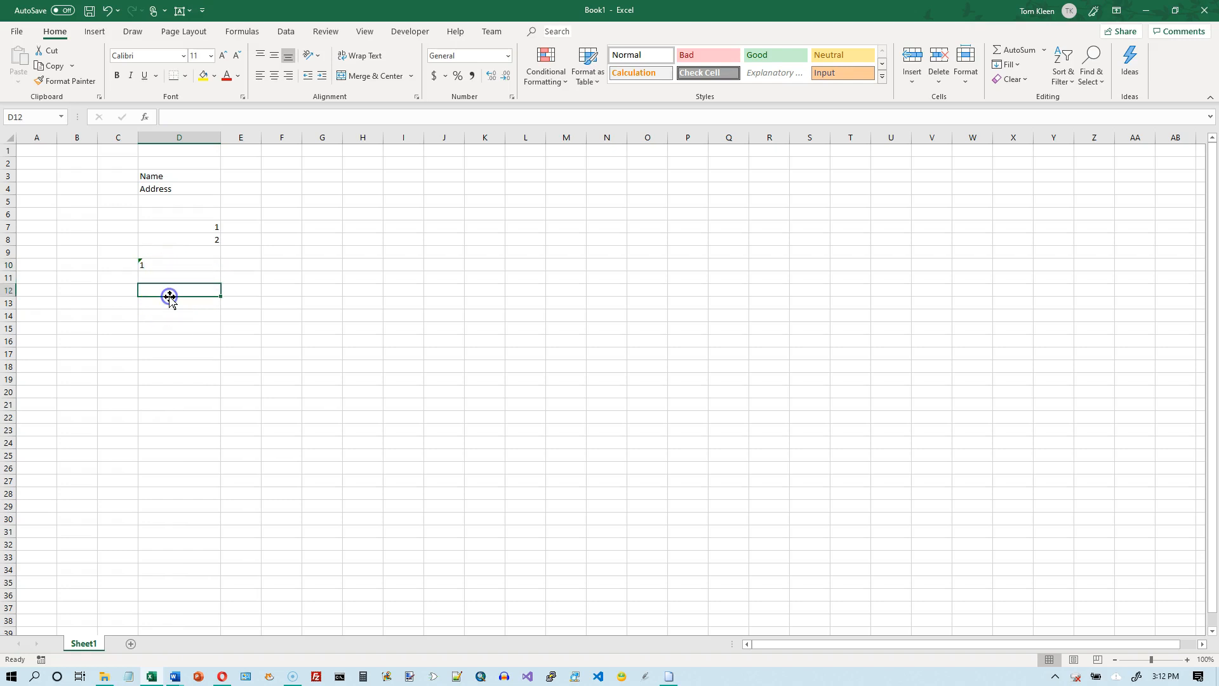
pyautogui.moveTo(157, 265)
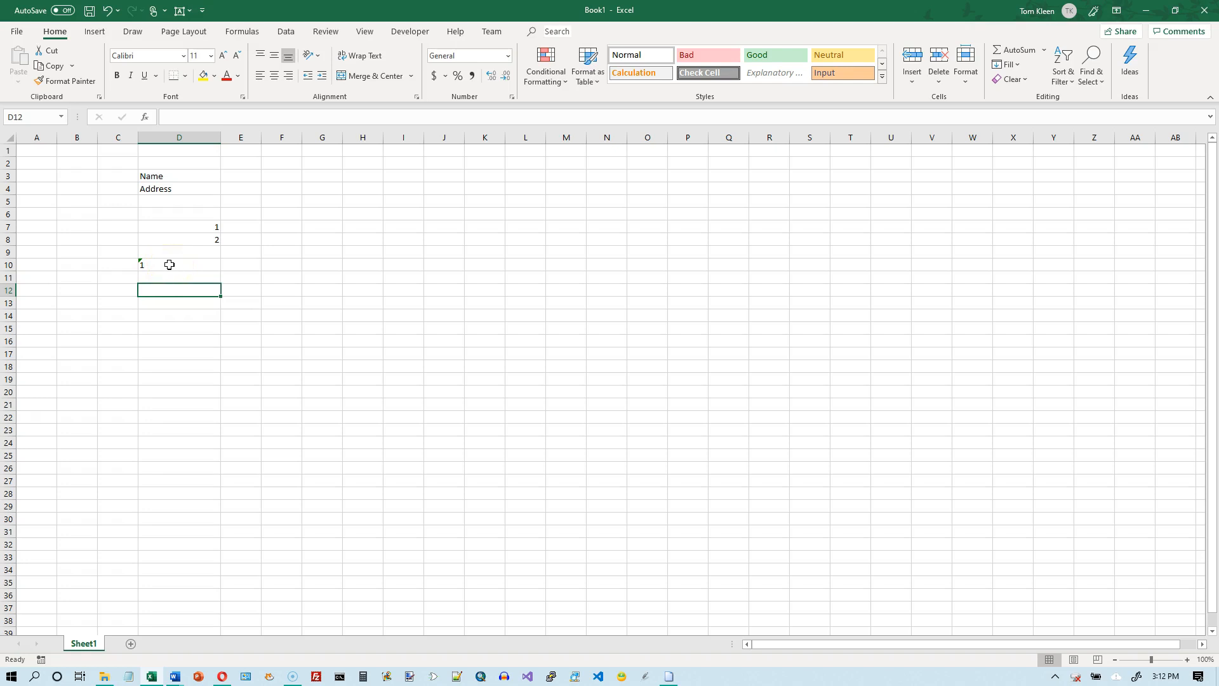
pyautogui.click(178, 264)
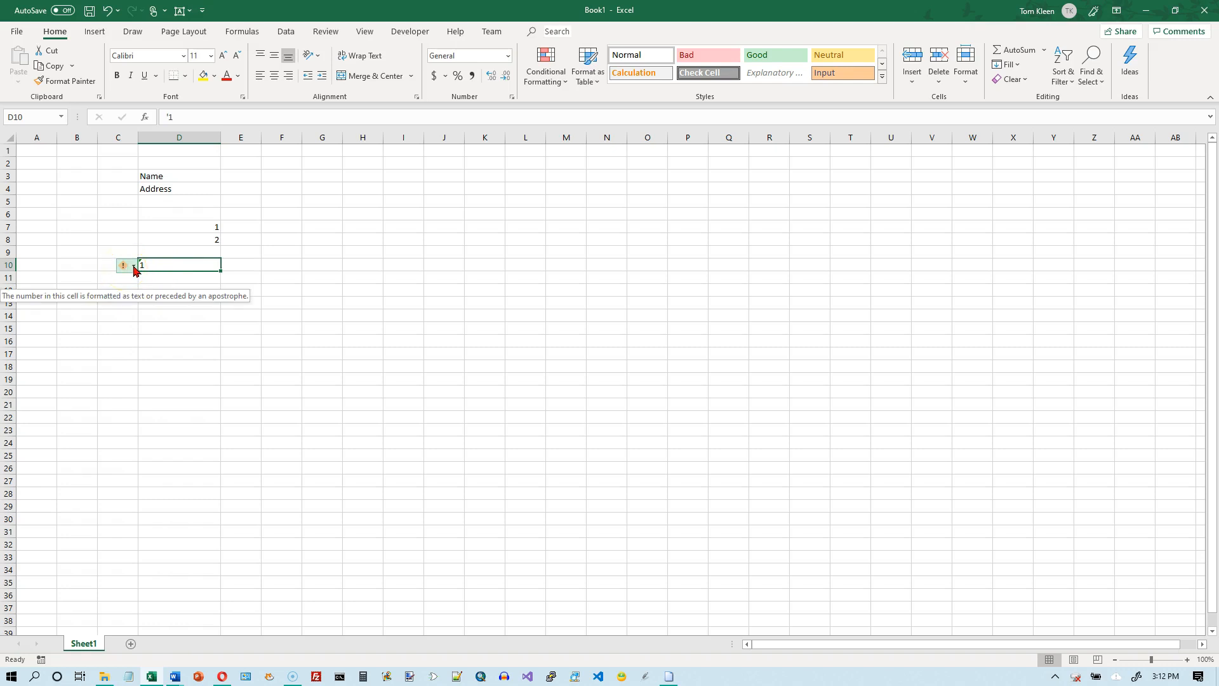
# Use Convert to Number on D10 so the 1 becomes a real number, then edit D10
pyautogui.click(122, 265)
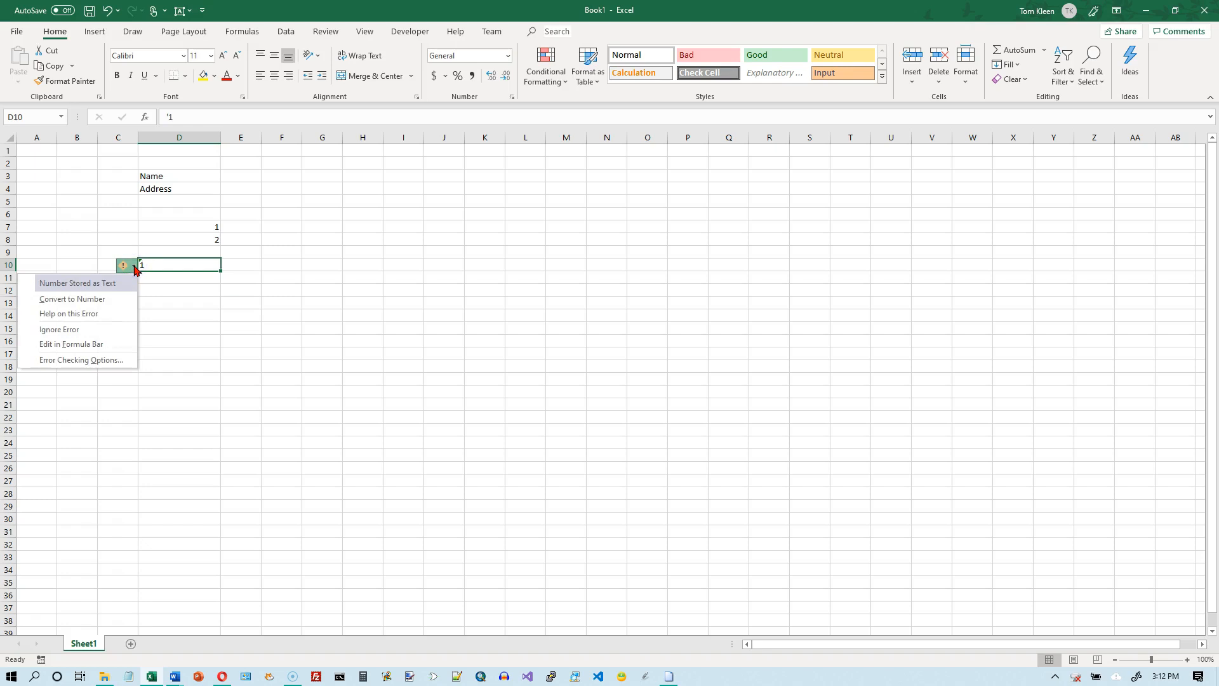
pyautogui.moveTo(113, 287)
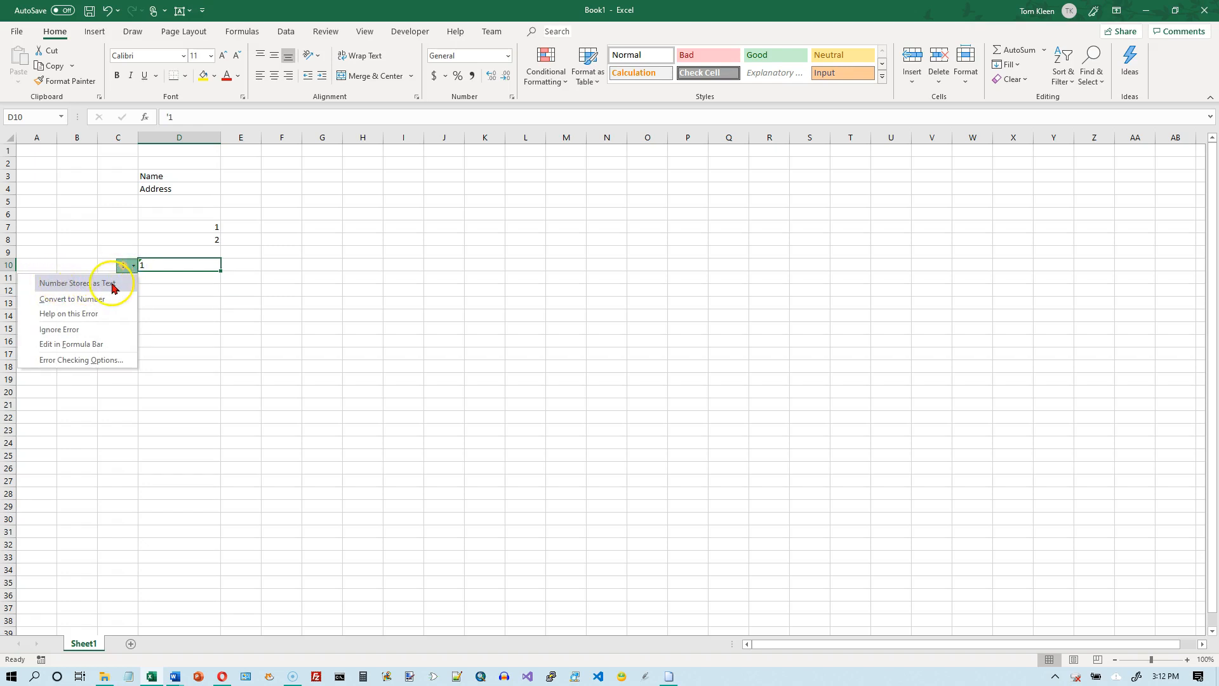
pyautogui.moveTo(78, 314)
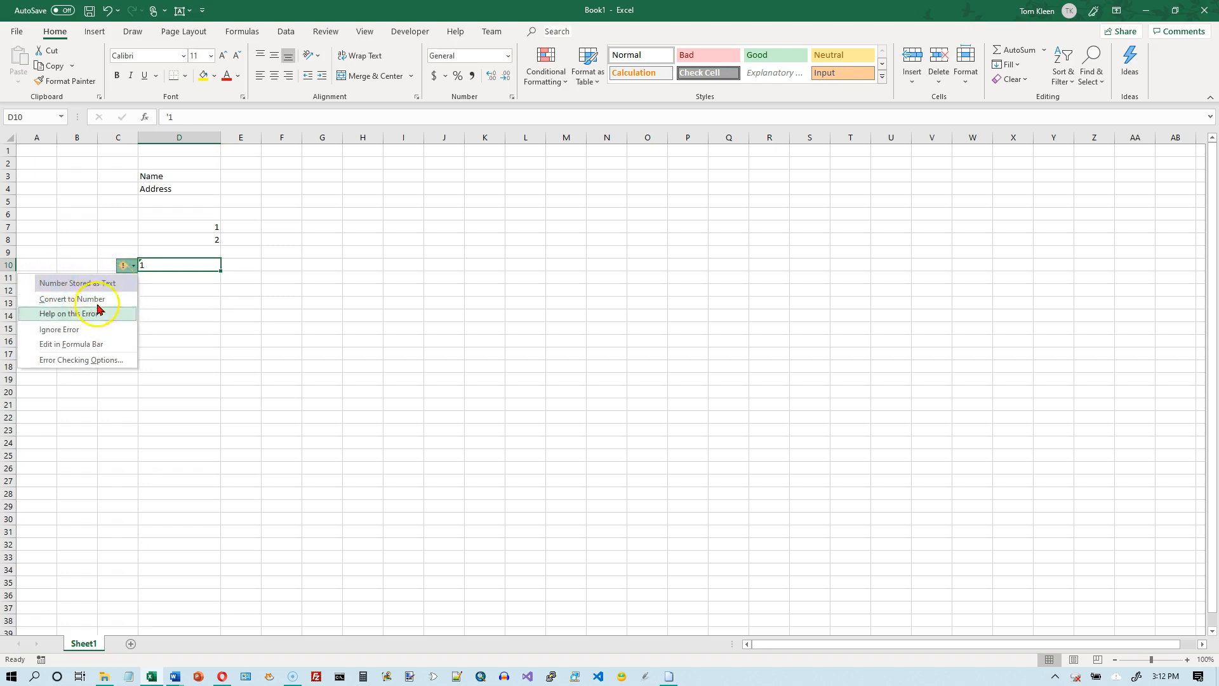
pyautogui.moveTo(55, 282)
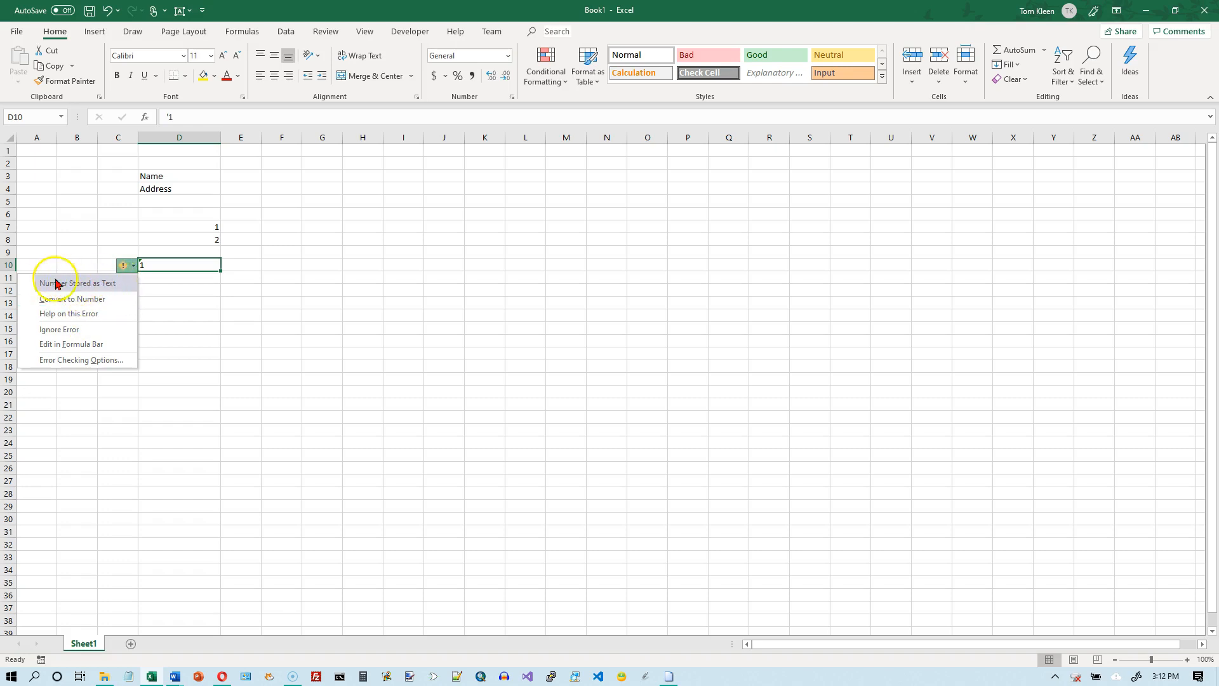
pyautogui.moveTo(99, 288)
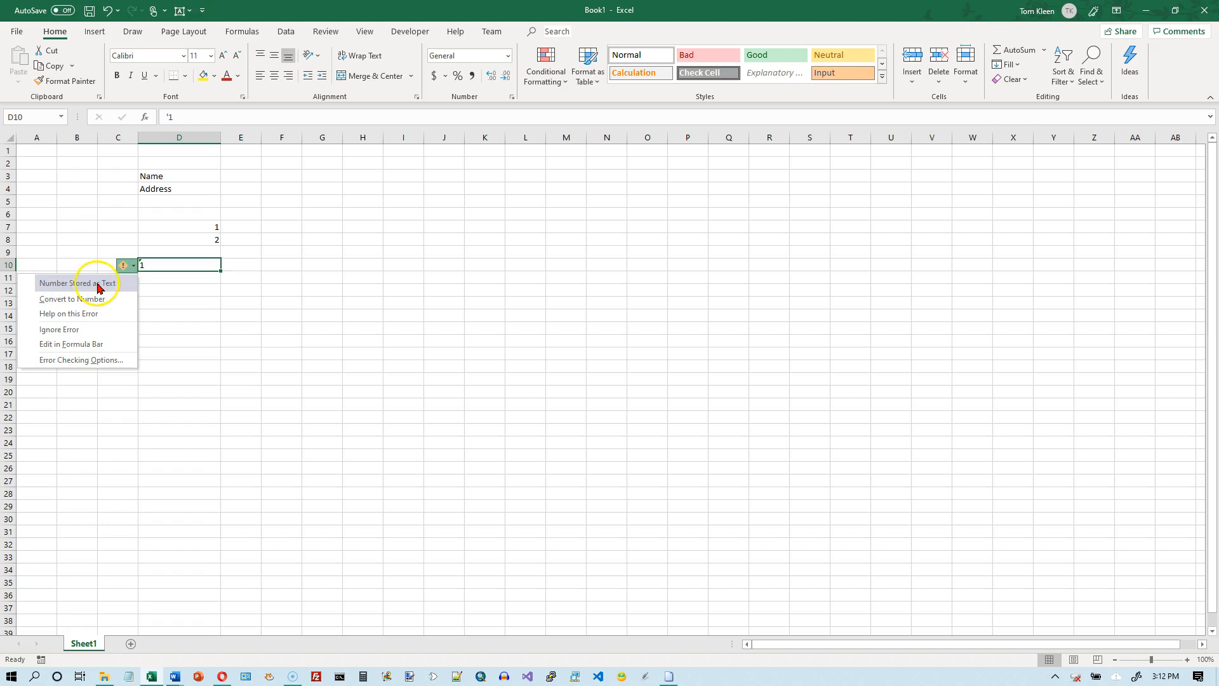
pyautogui.moveTo(123, 277)
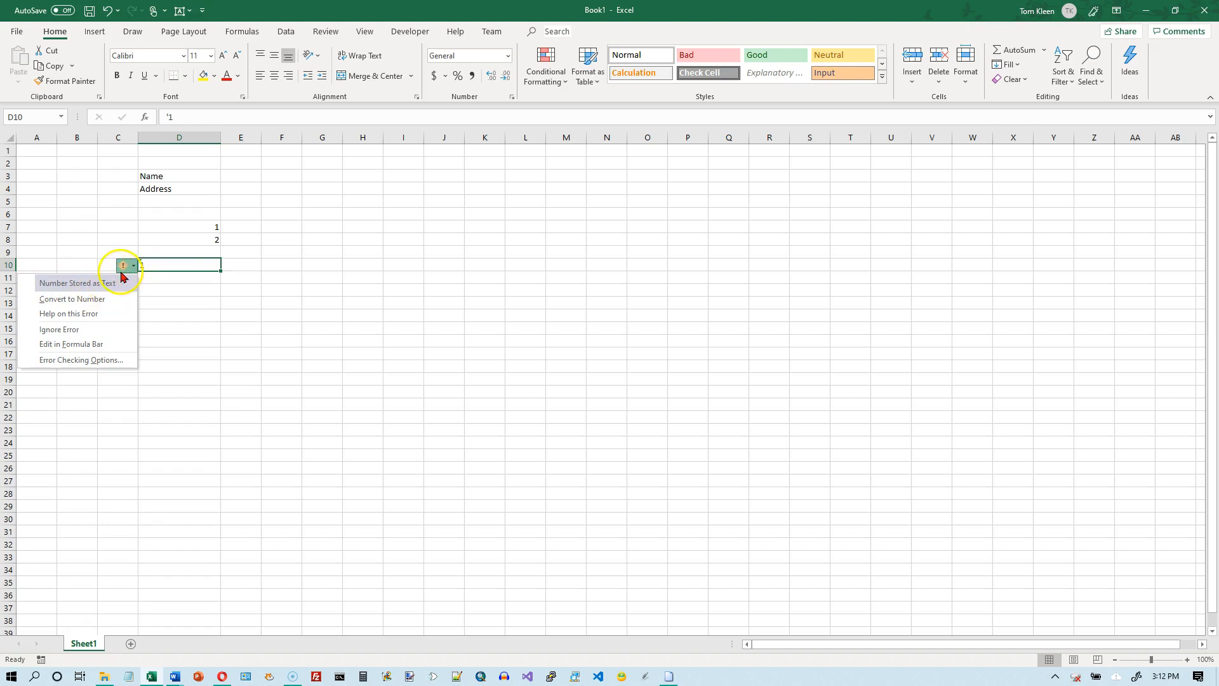
pyautogui.click(71, 298)
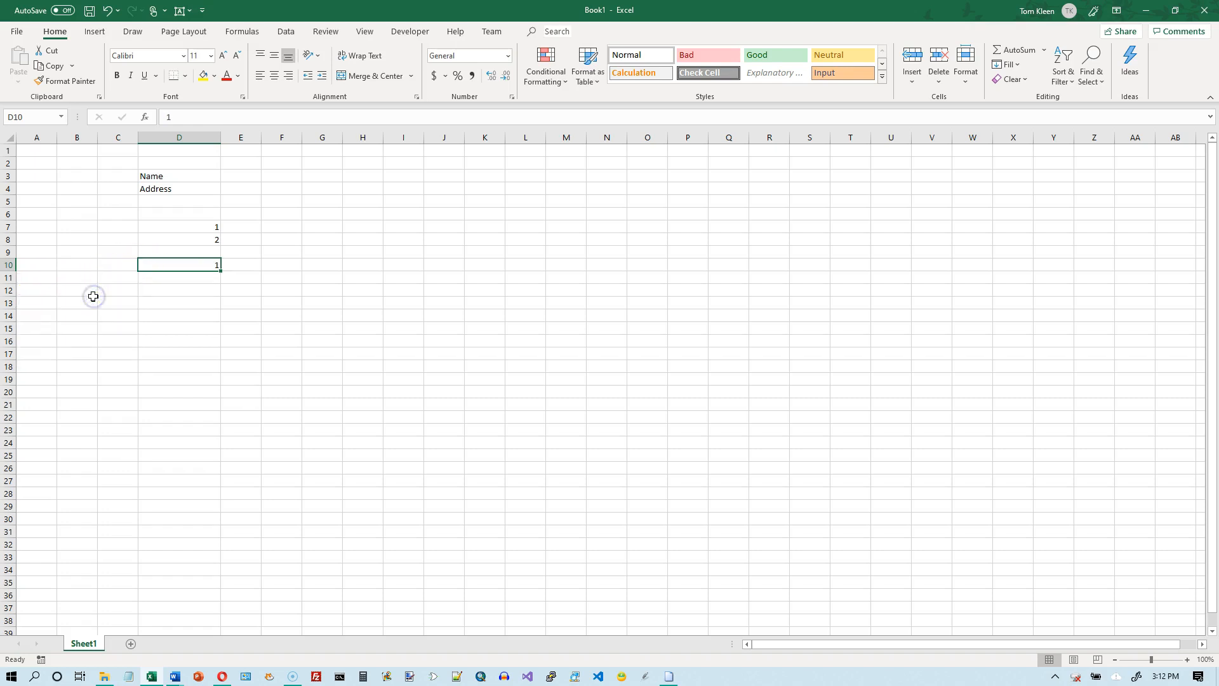
pyautogui.moveTo(180, 260)
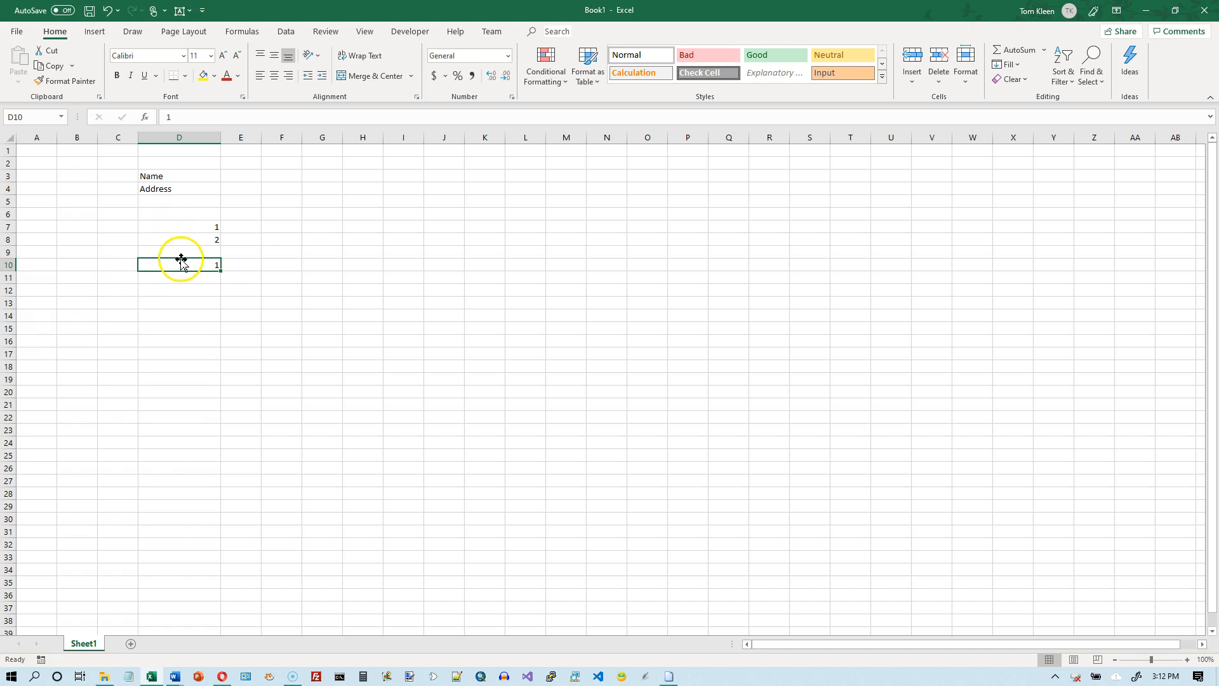
pyautogui.doubleClick(179, 264)
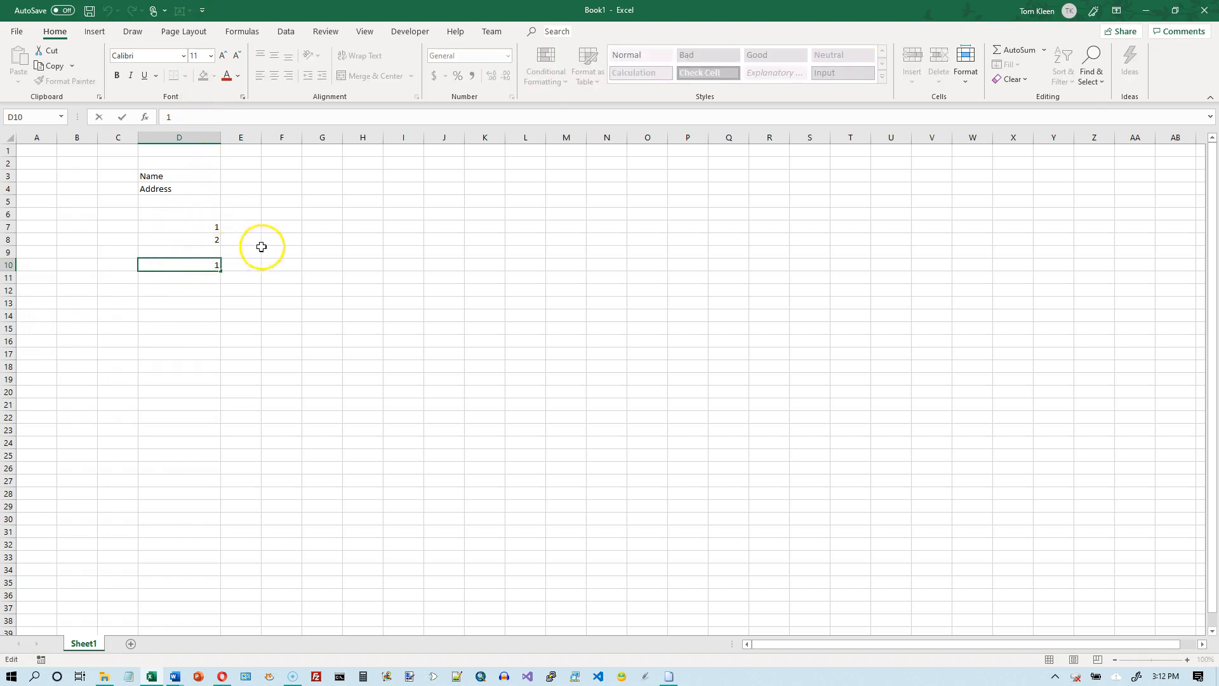
pyautogui.moveTo(310, 248)
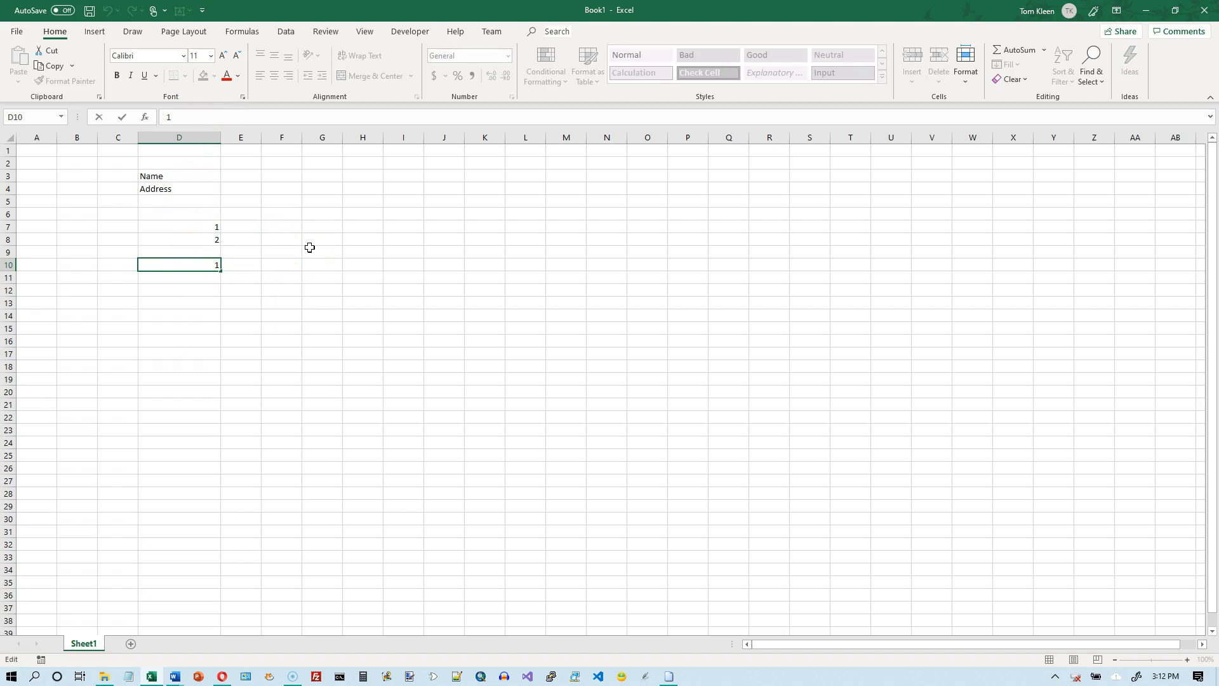
pyautogui.moveTo(194, 306)
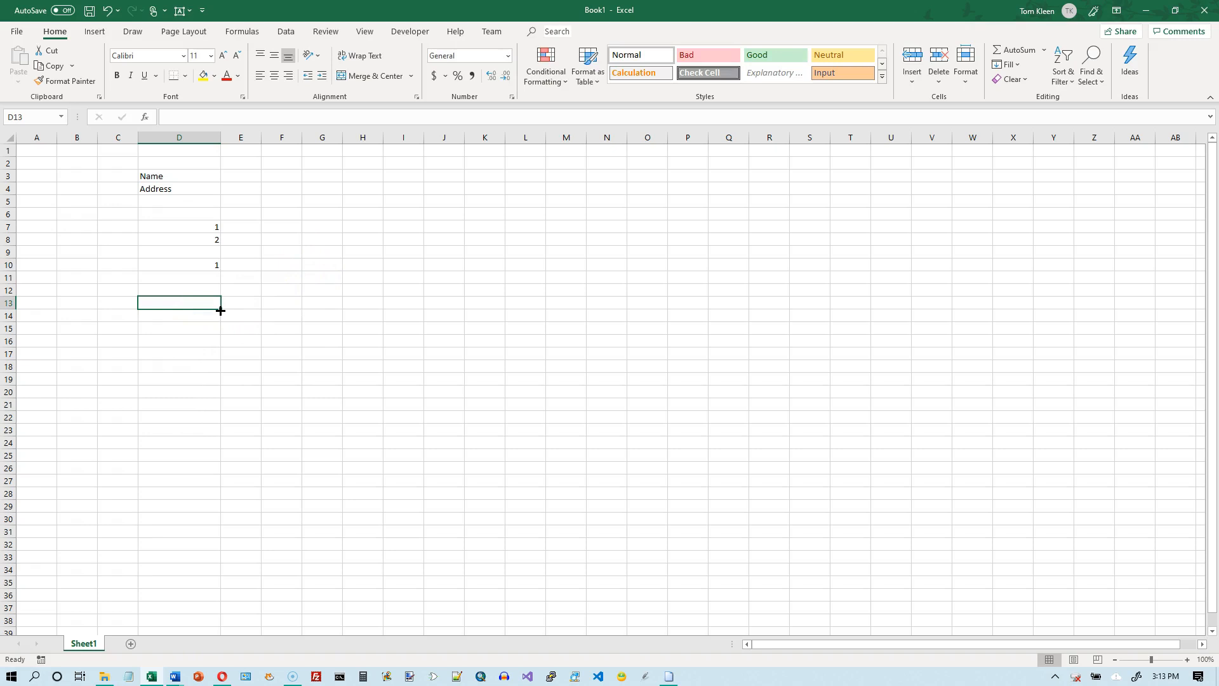
pyautogui.moveTo(175, 325)
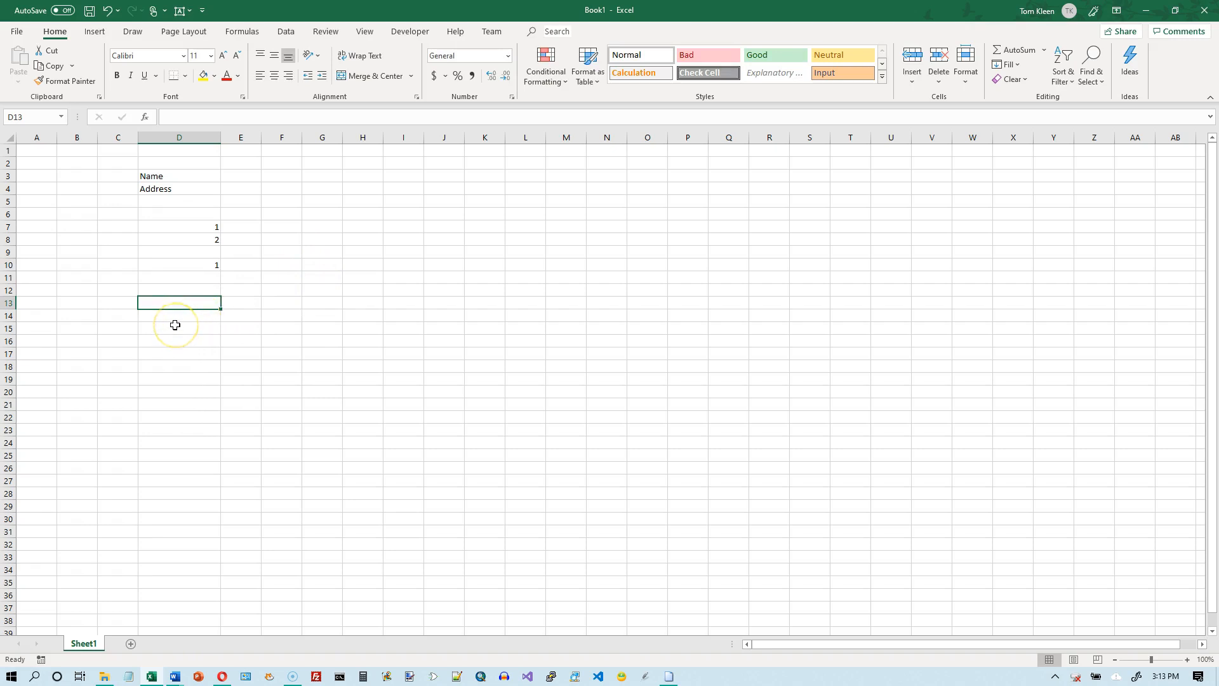
# Enter the date 1/1/2020 in D13 and check that Excel stores it as a Date
pyautogui.write('1/1/2020')
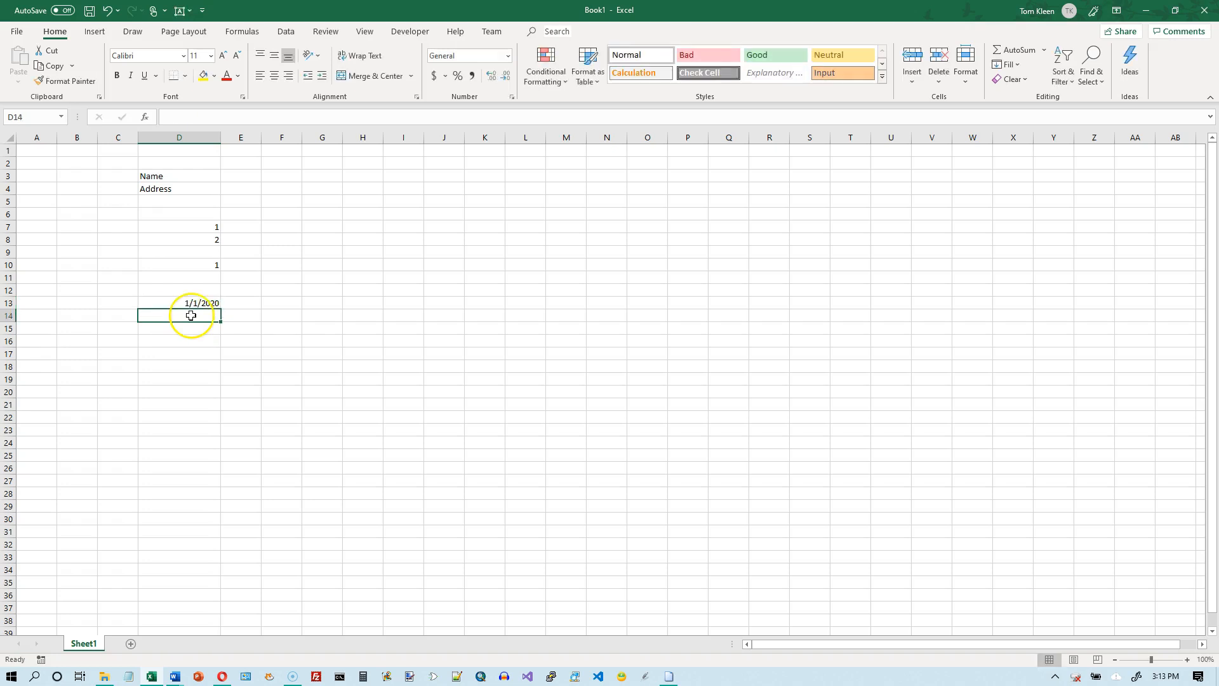
pyautogui.click(179, 302)
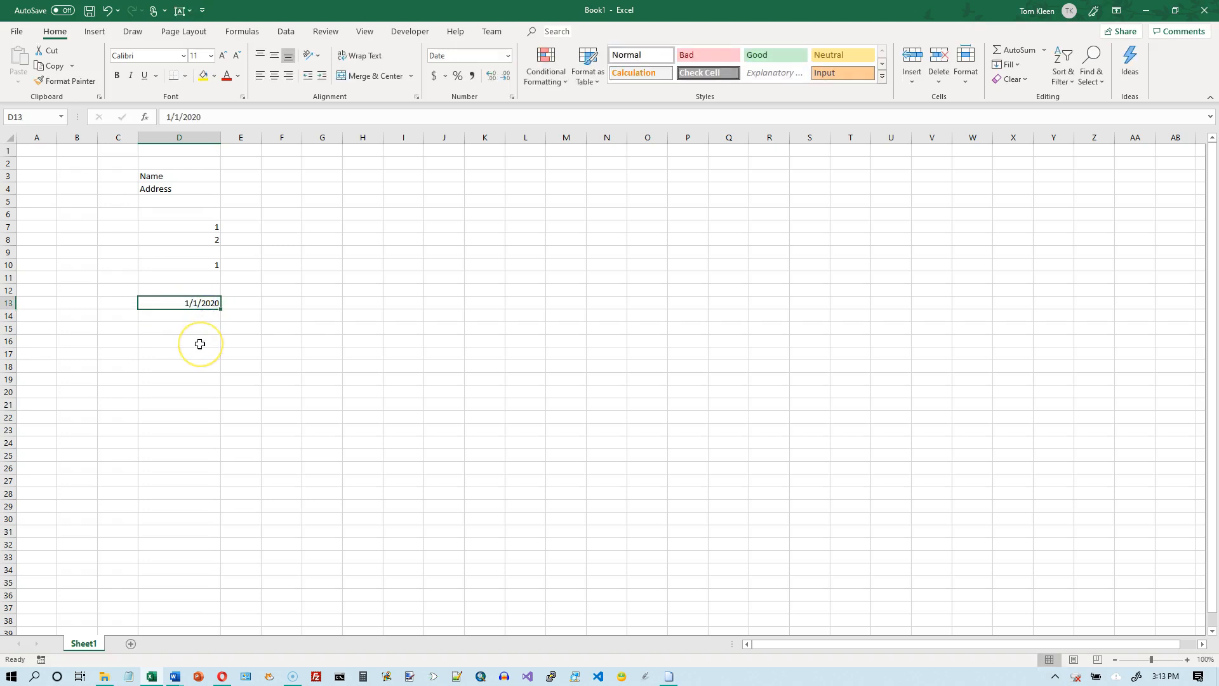
pyautogui.moveTo(204, 323)
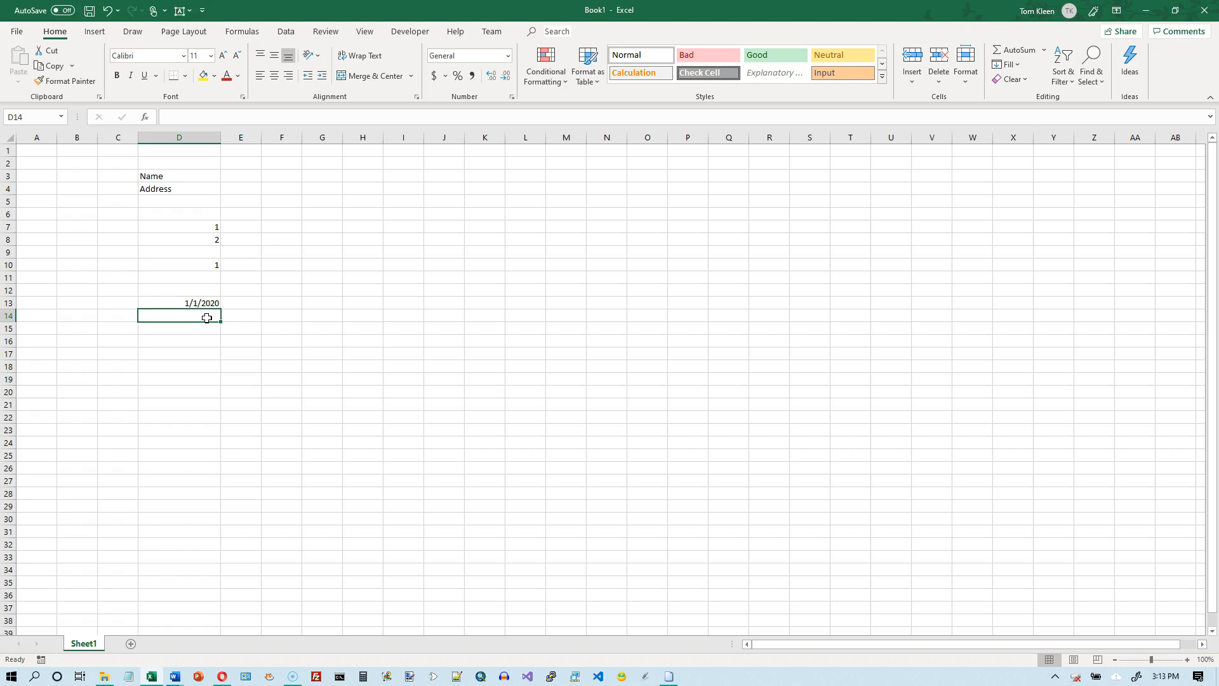
# Enter 1/1/1900 in D14 as a date and 12/31/1899 in D15, which stays as text
pyautogui.write('1/1/1900')
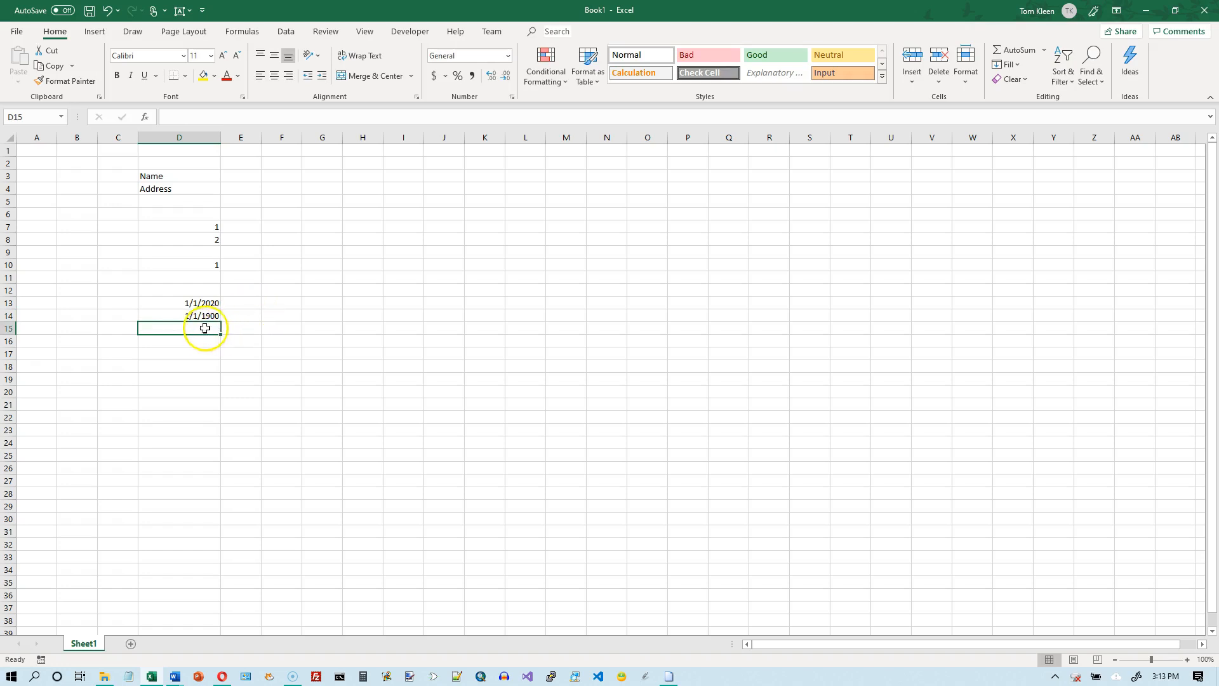
pyautogui.moveTo(358, 280)
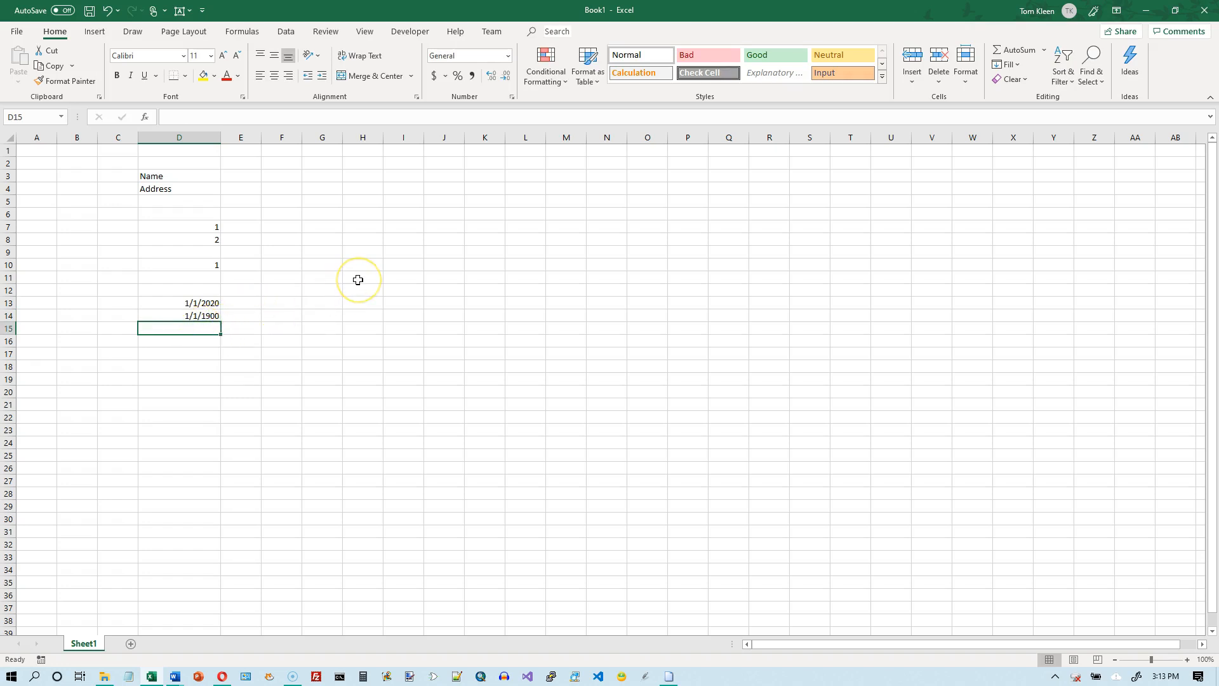
pyautogui.moveTo(358, 279)
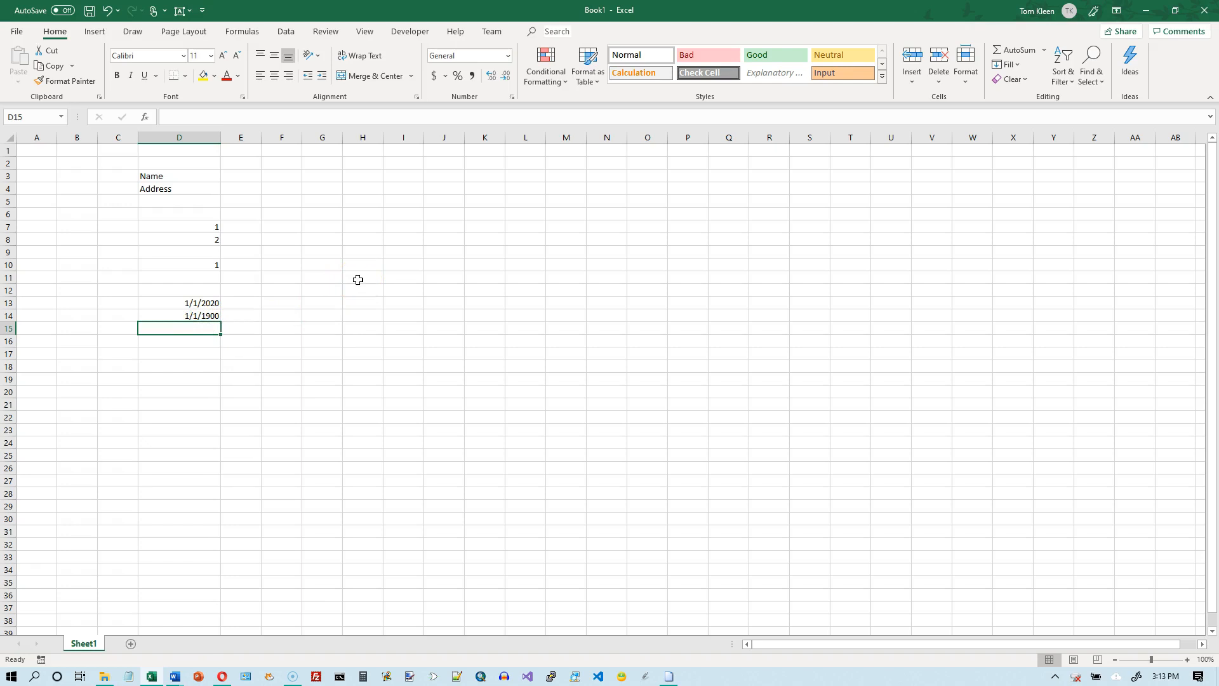
pyautogui.write('12/31/1899')
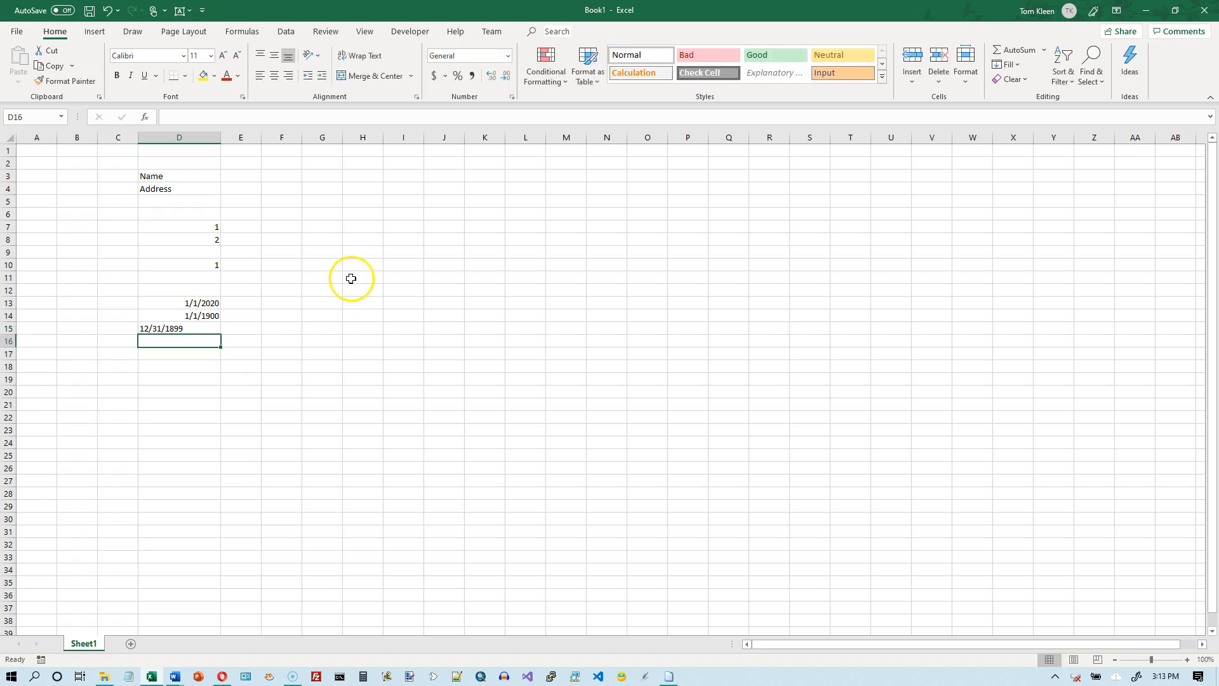
pyautogui.moveTo(193, 331)
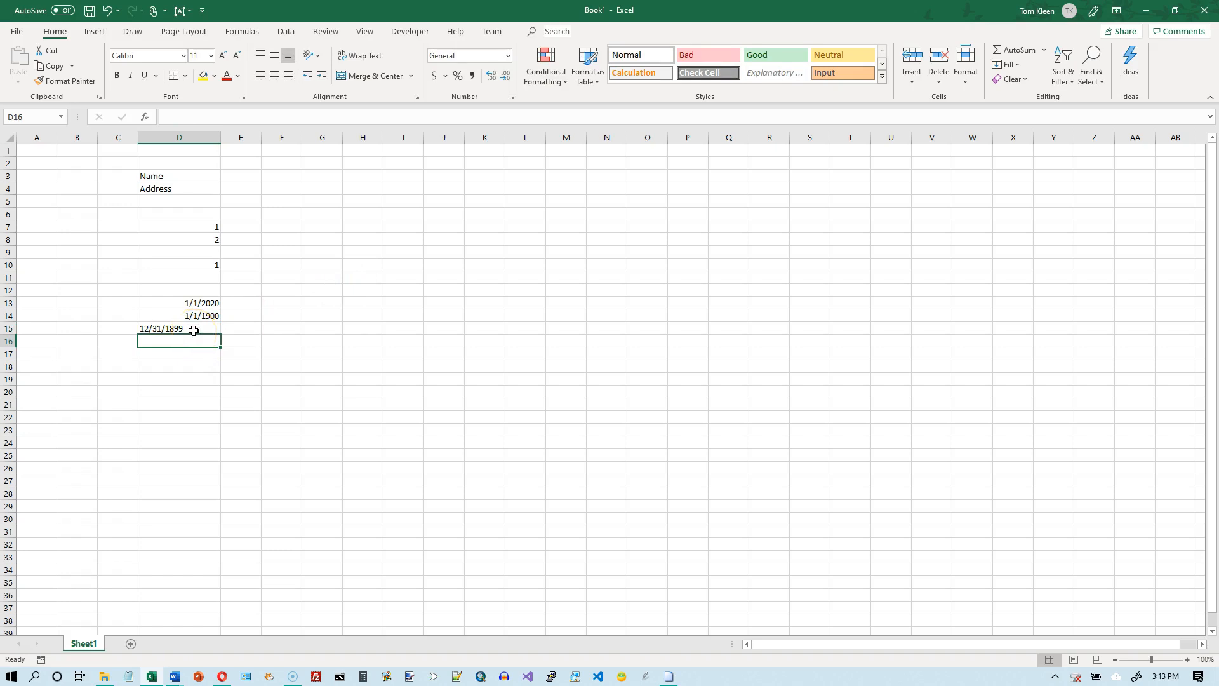
pyautogui.moveTo(173, 207)
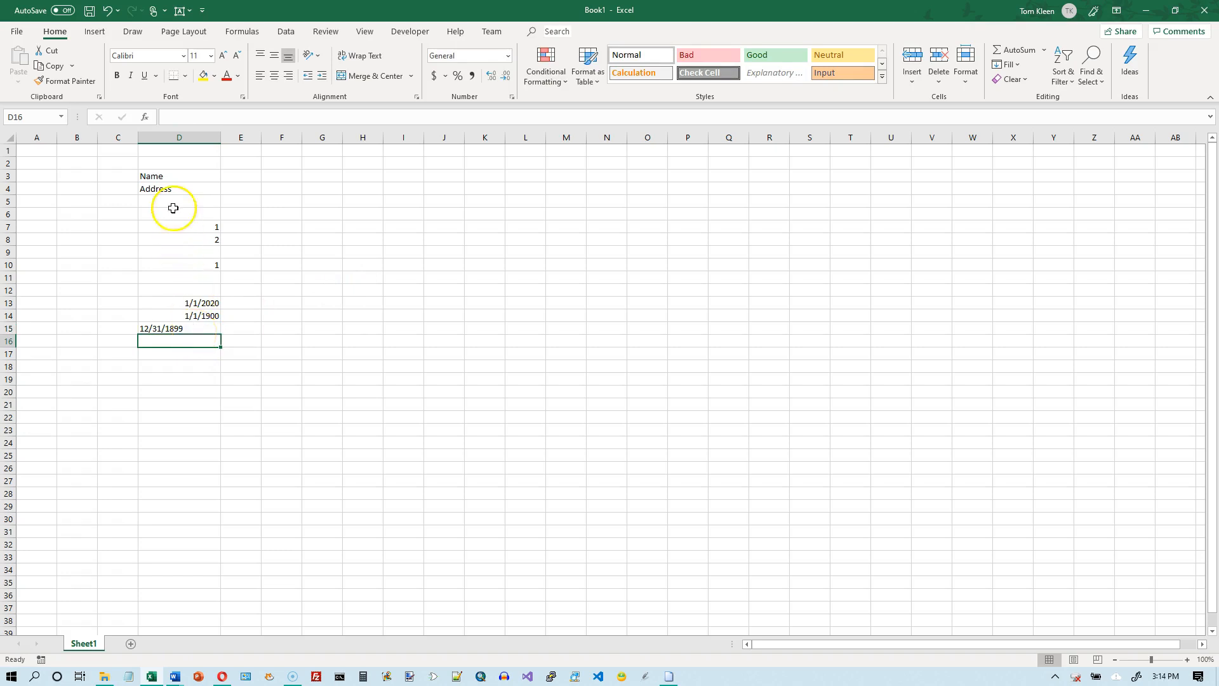
pyautogui.click(179, 188)
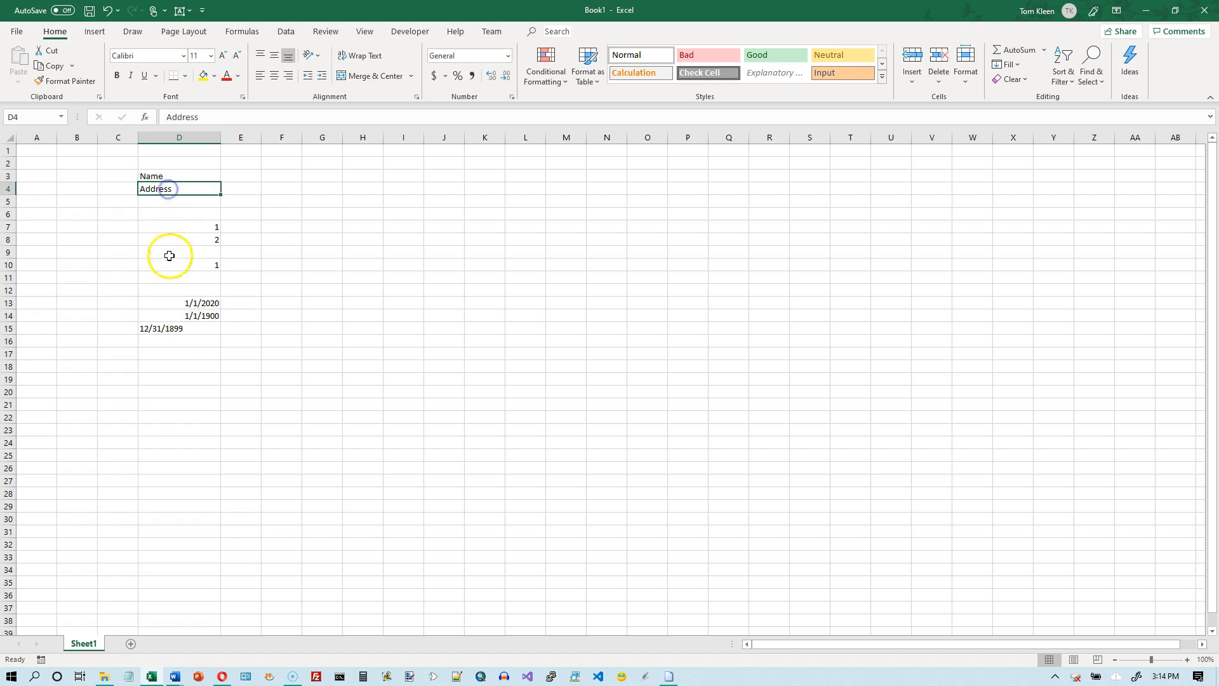
pyautogui.click(179, 303)
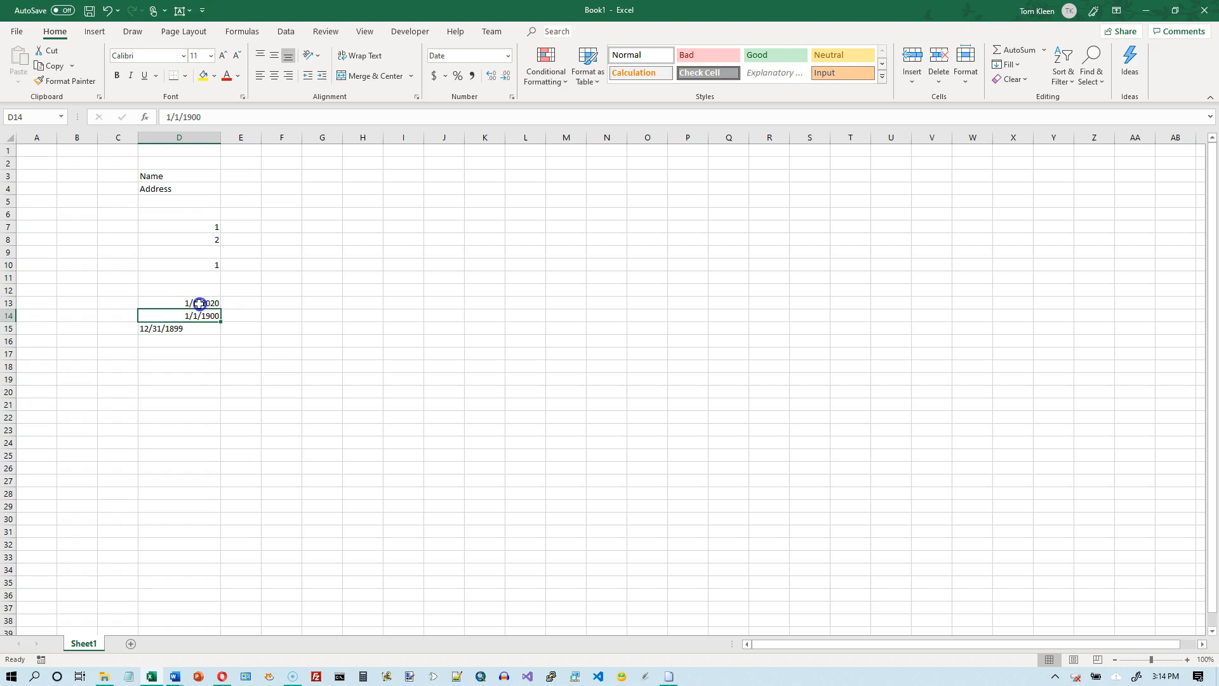
pyautogui.click(179, 302)
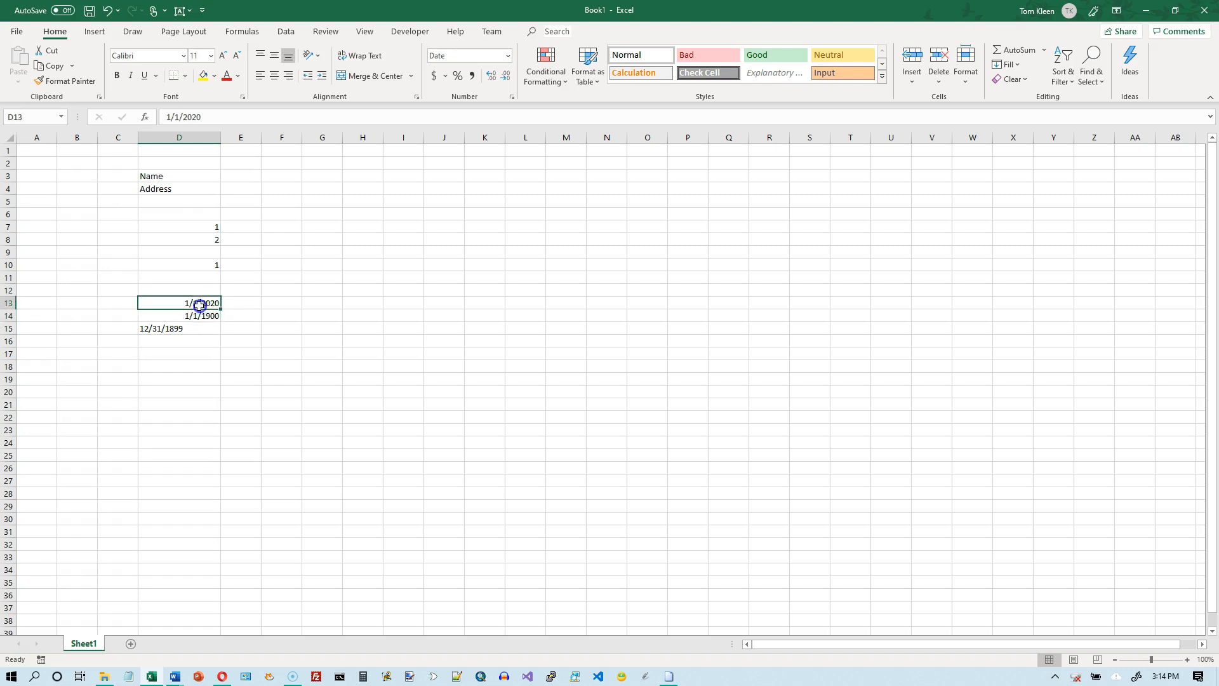
pyautogui.click(179, 315)
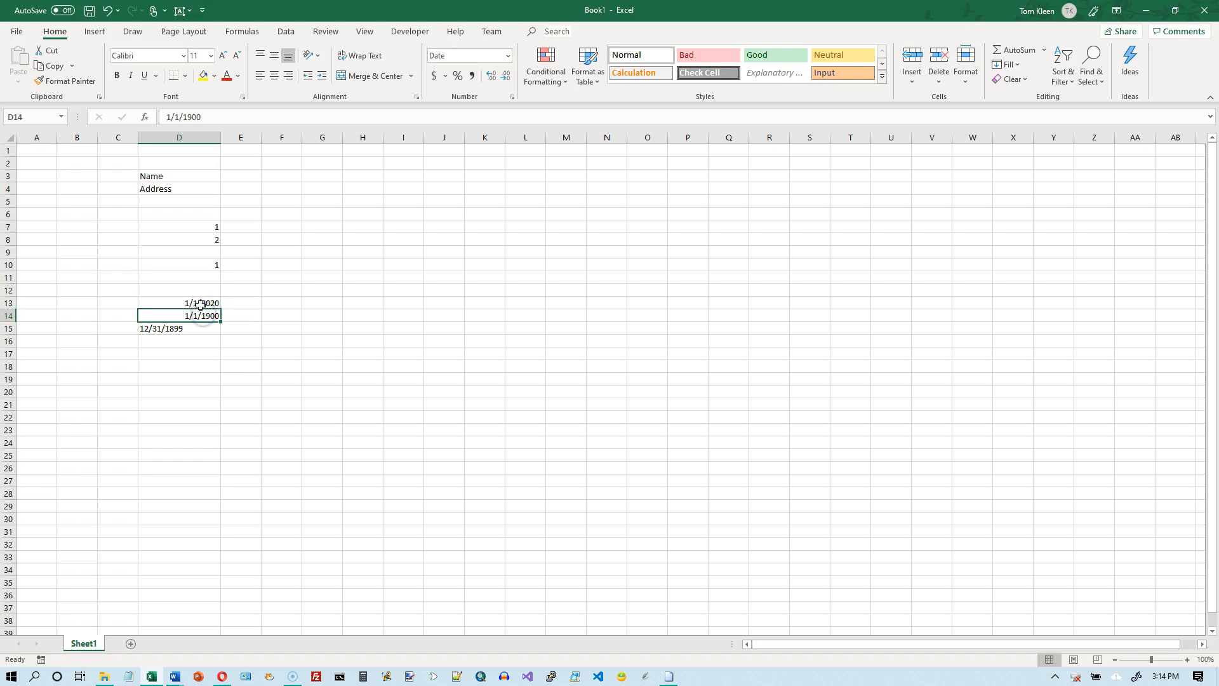
pyautogui.moveTo(201, 316)
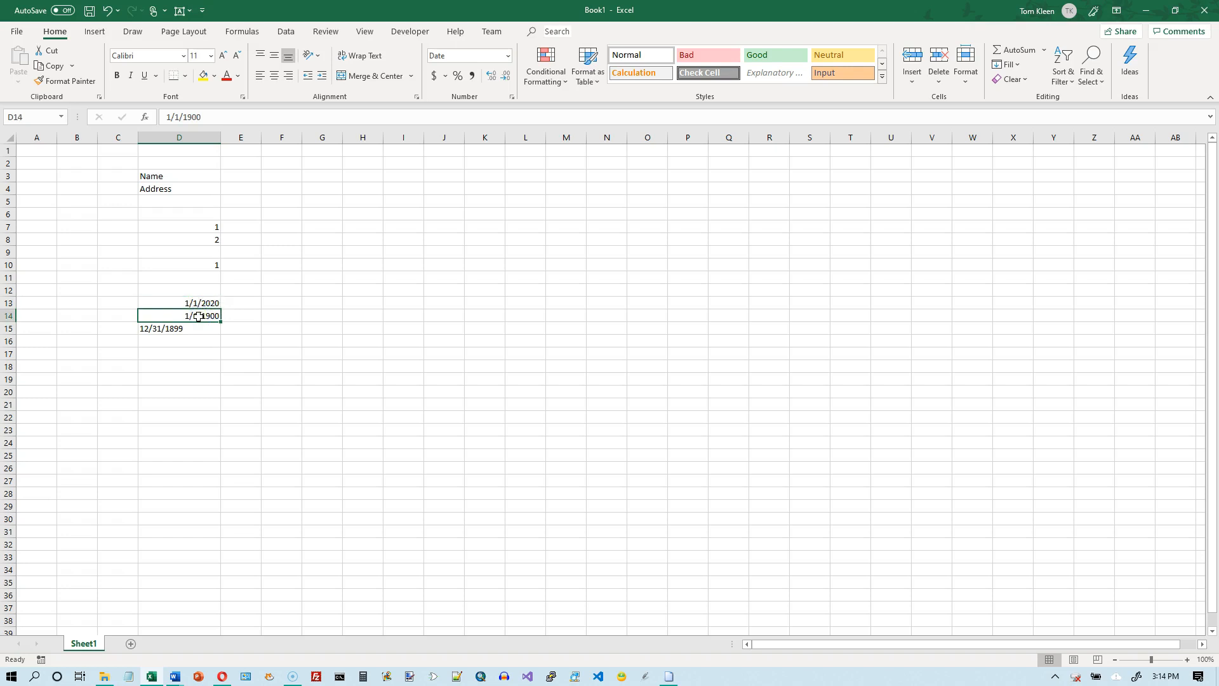
pyautogui.click(179, 328)
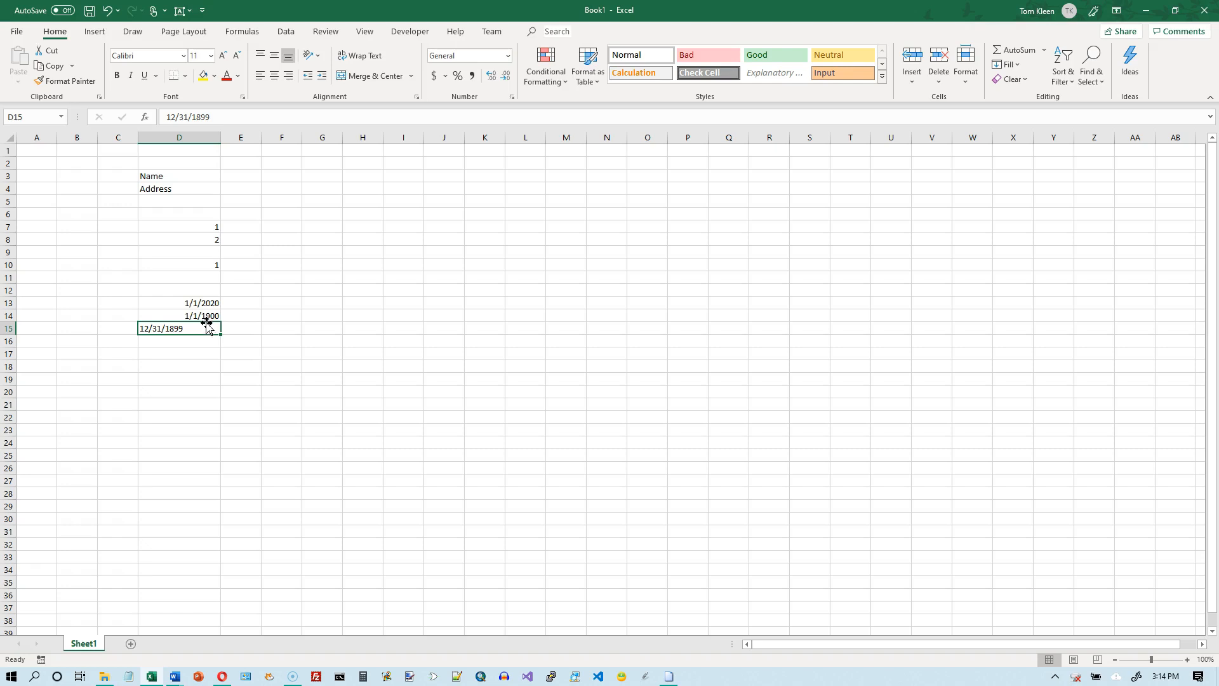
pyautogui.moveTo(202, 356)
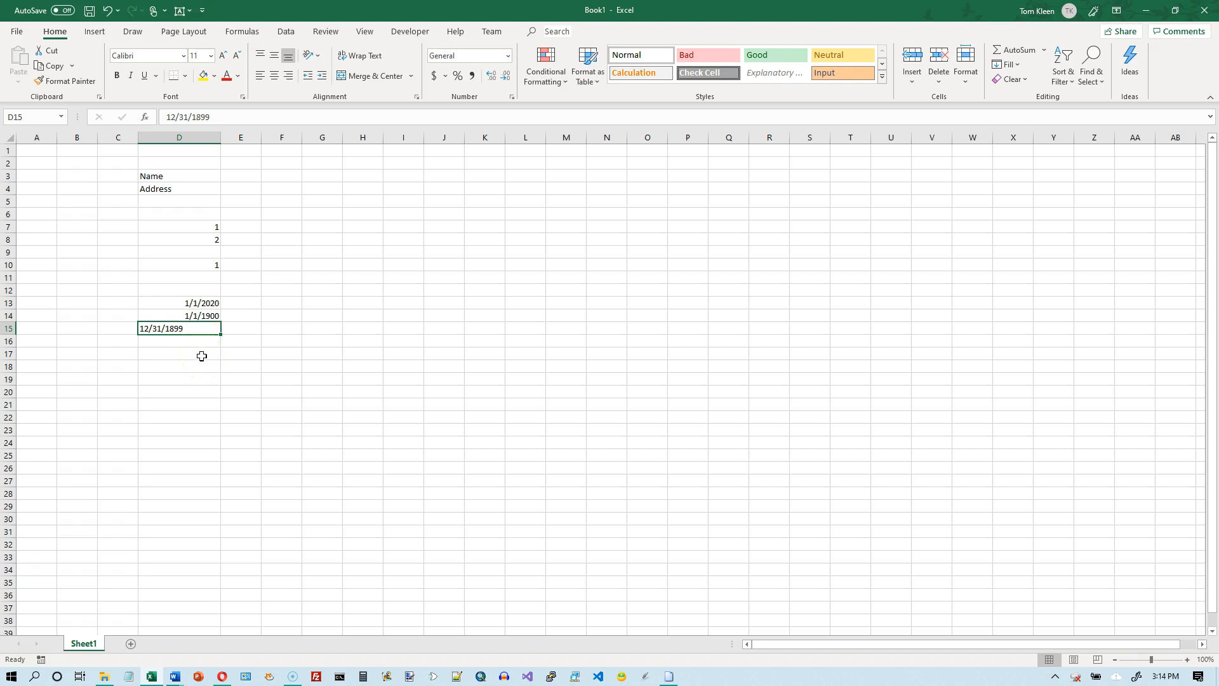
pyautogui.moveTo(187, 266)
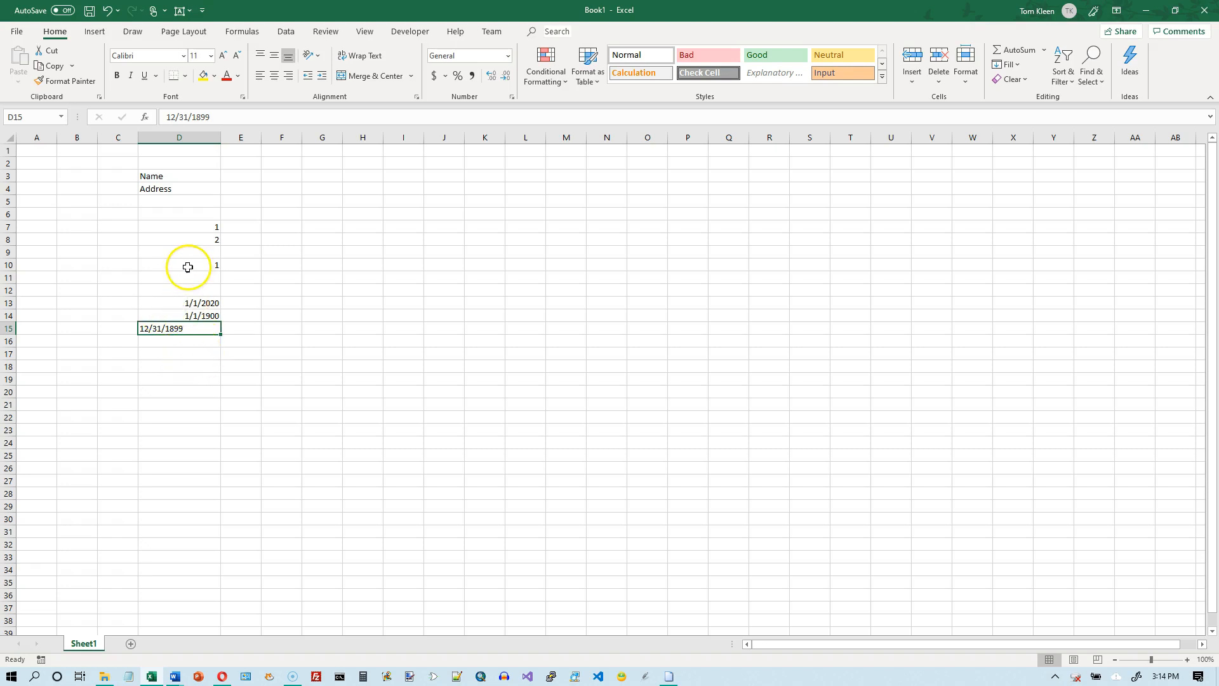
pyautogui.moveTo(169, 175)
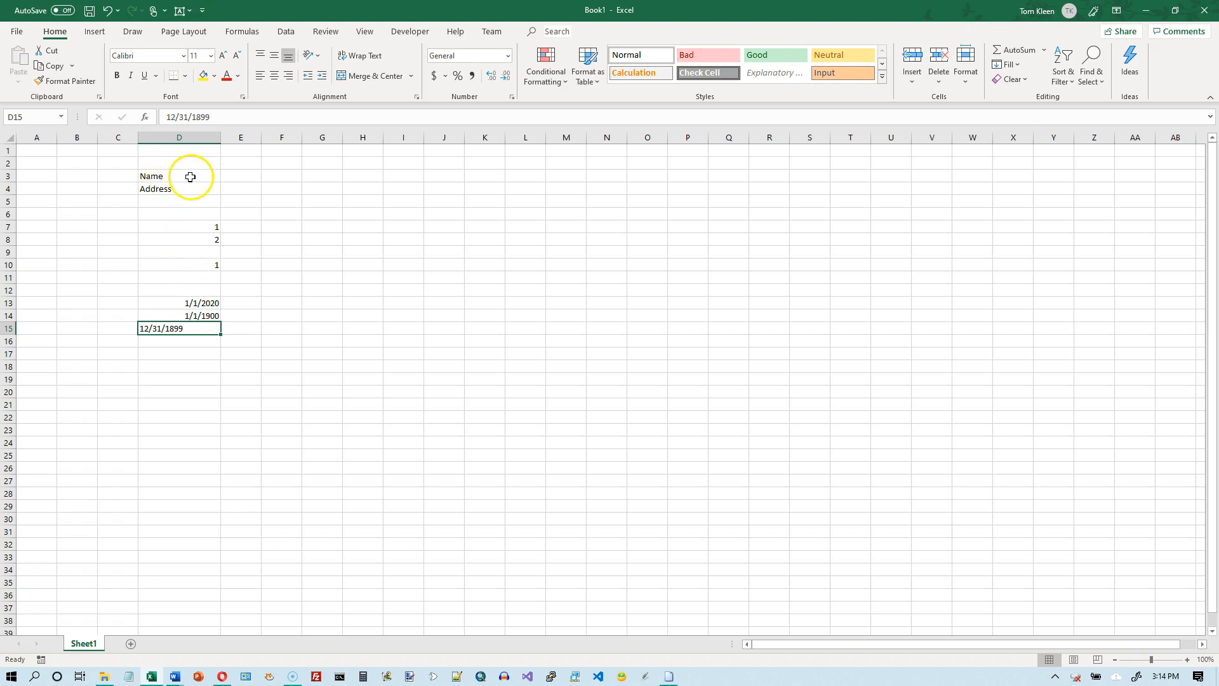
# Replace the Name label in D3 with First Name
pyautogui.doubleClick(179, 175)
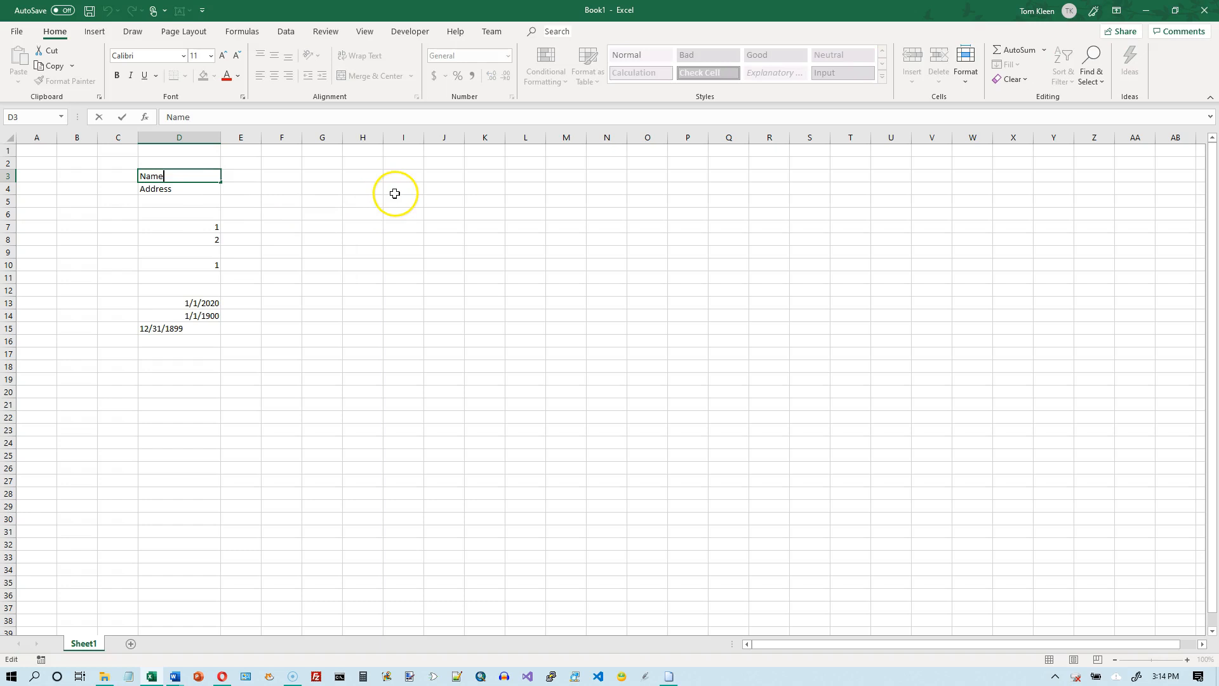
pyautogui.moveTo(40, 164)
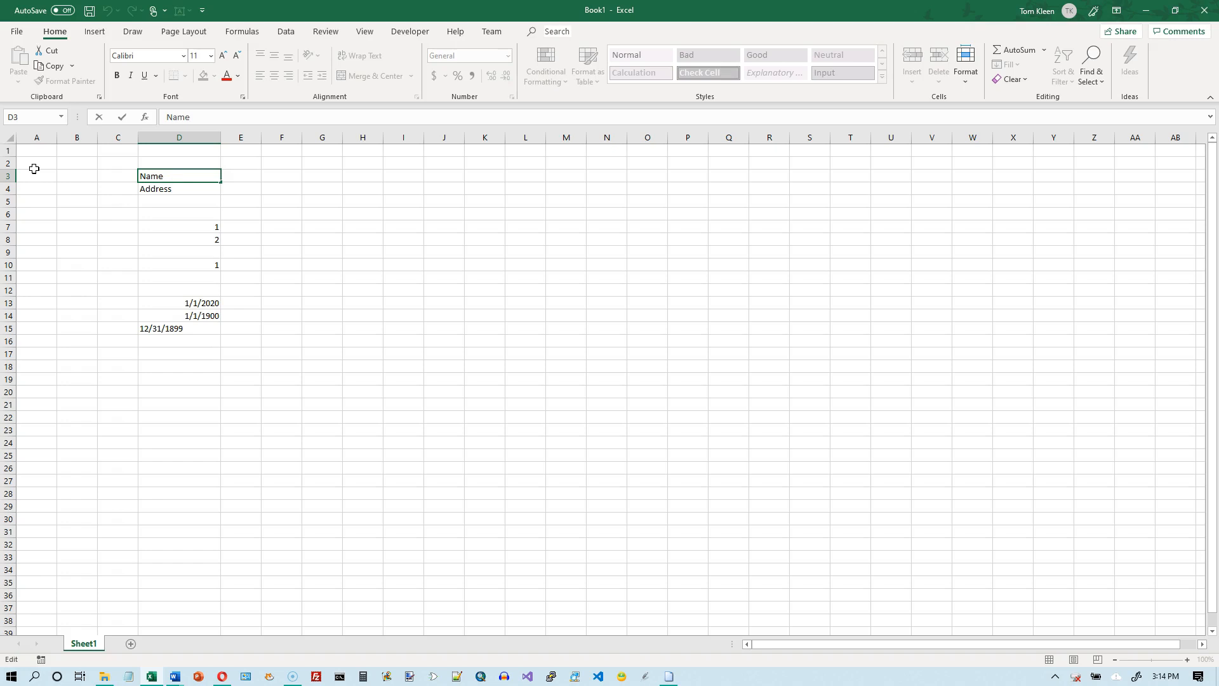
pyautogui.doubleClick(151, 175)
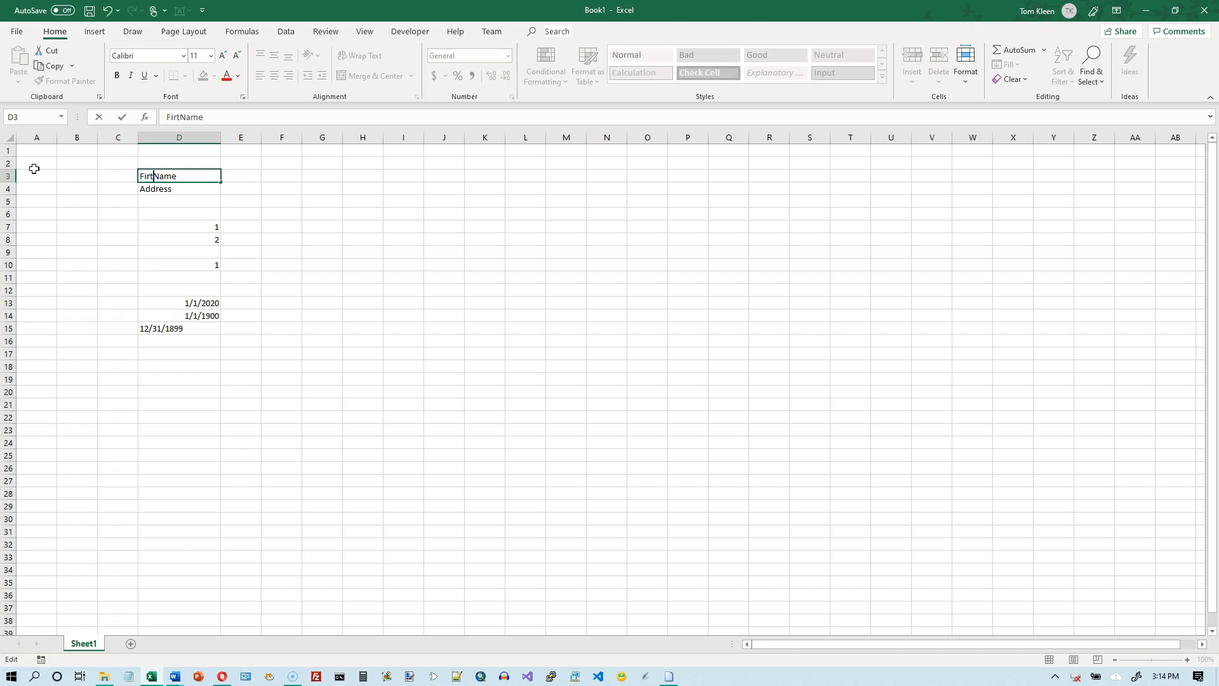
pyautogui.write('First Name')
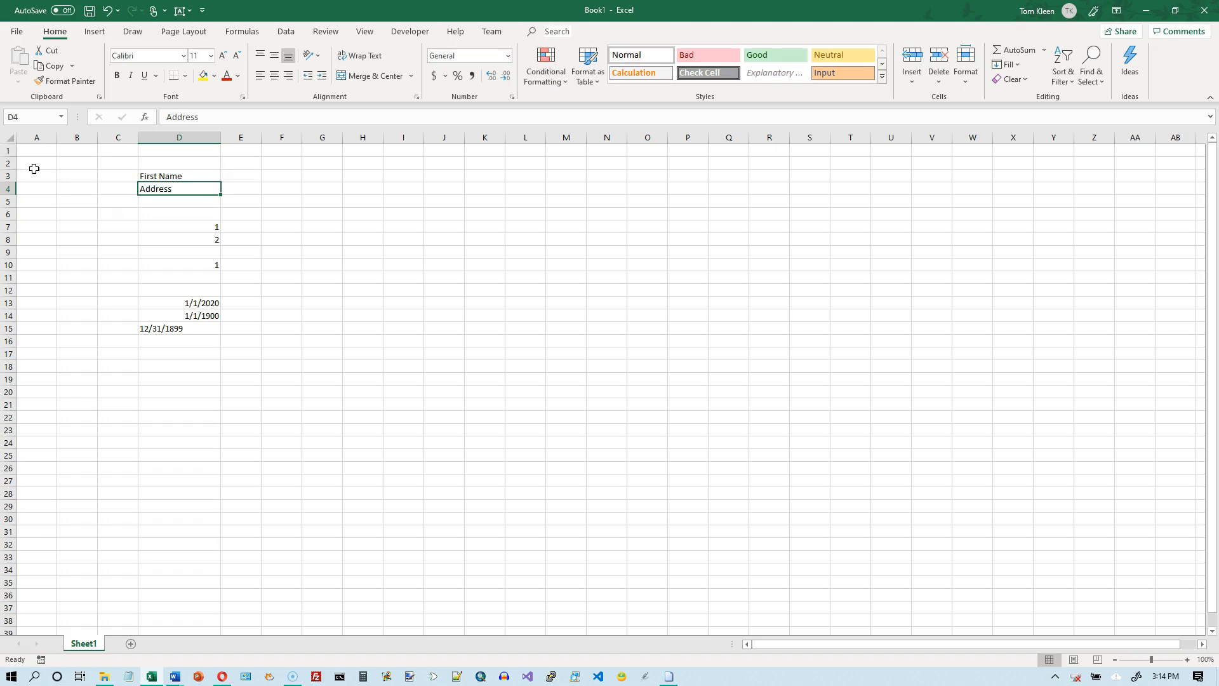
pyautogui.moveTo(43, 171)
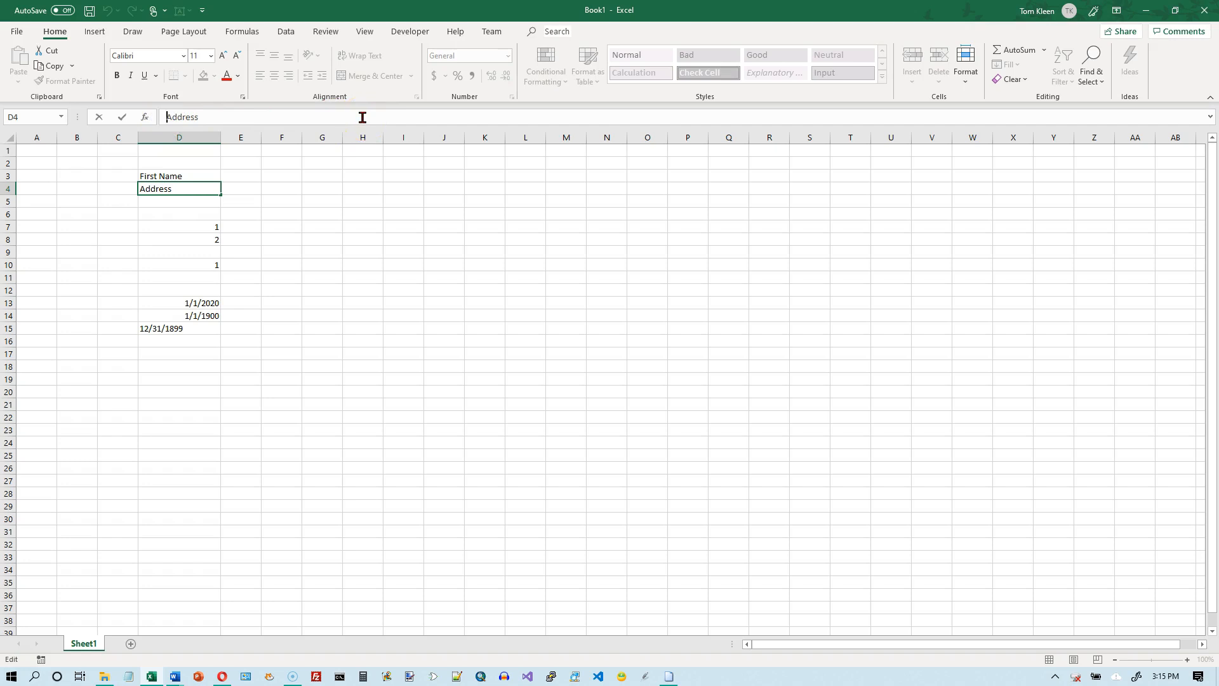
pyautogui.write('Home')
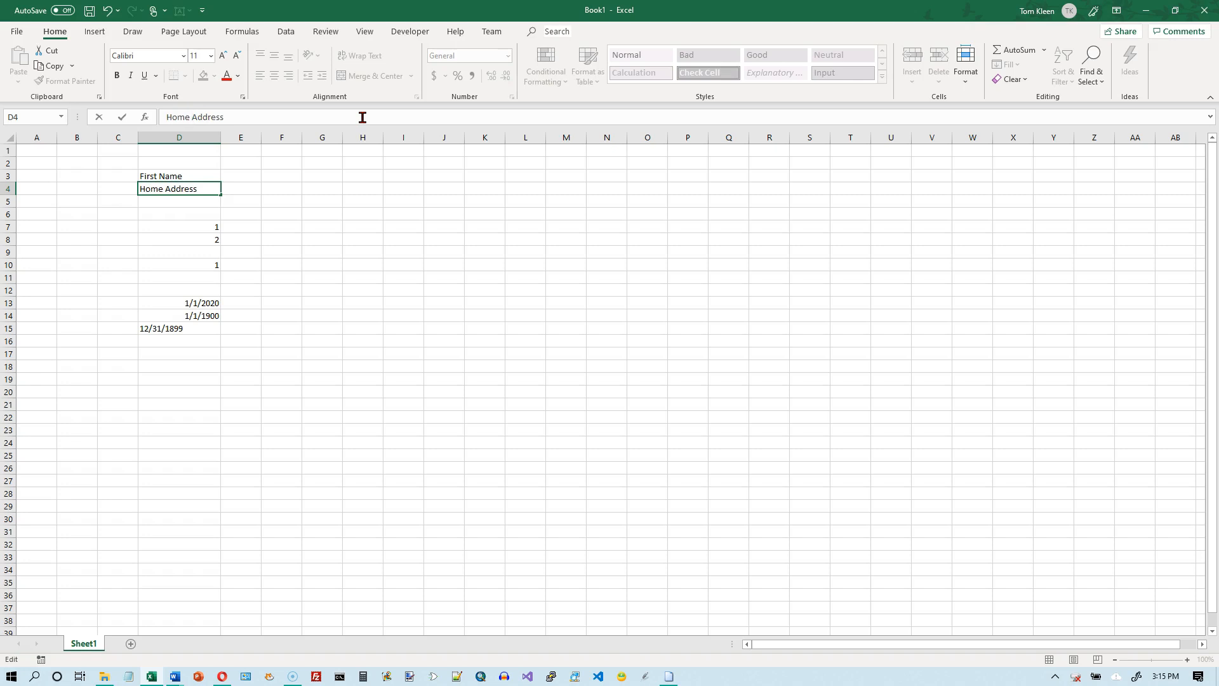
pyautogui.moveTo(200, 183)
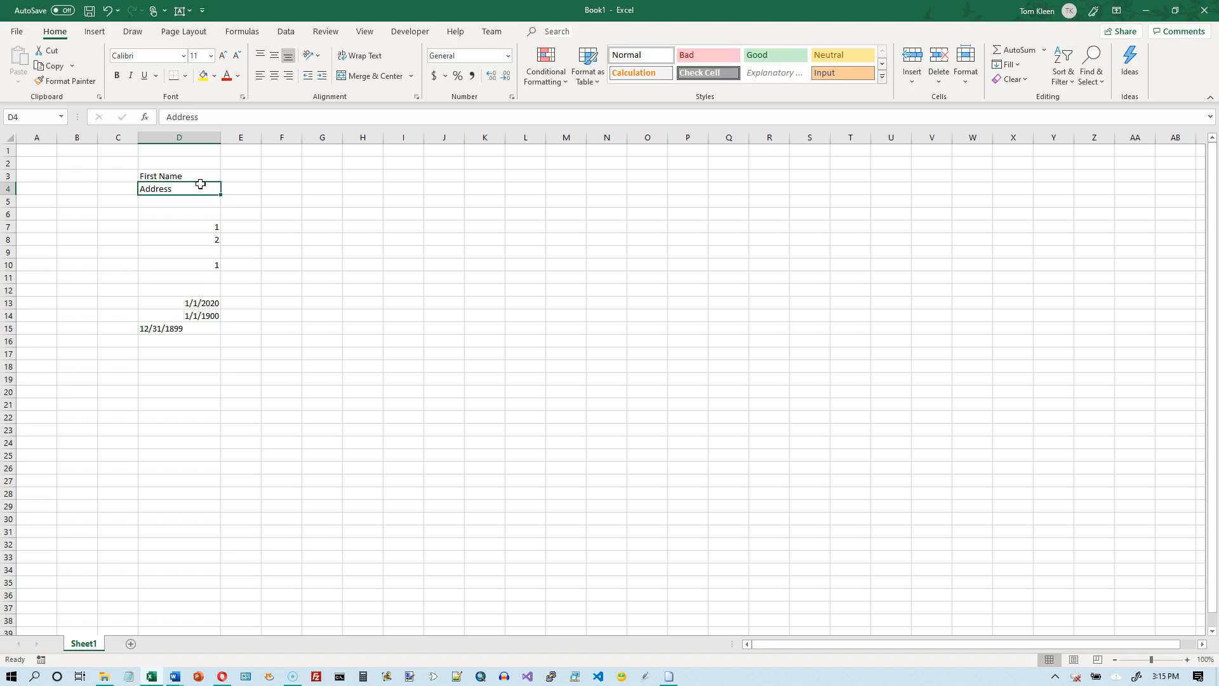
pyautogui.doubleClick(179, 190)
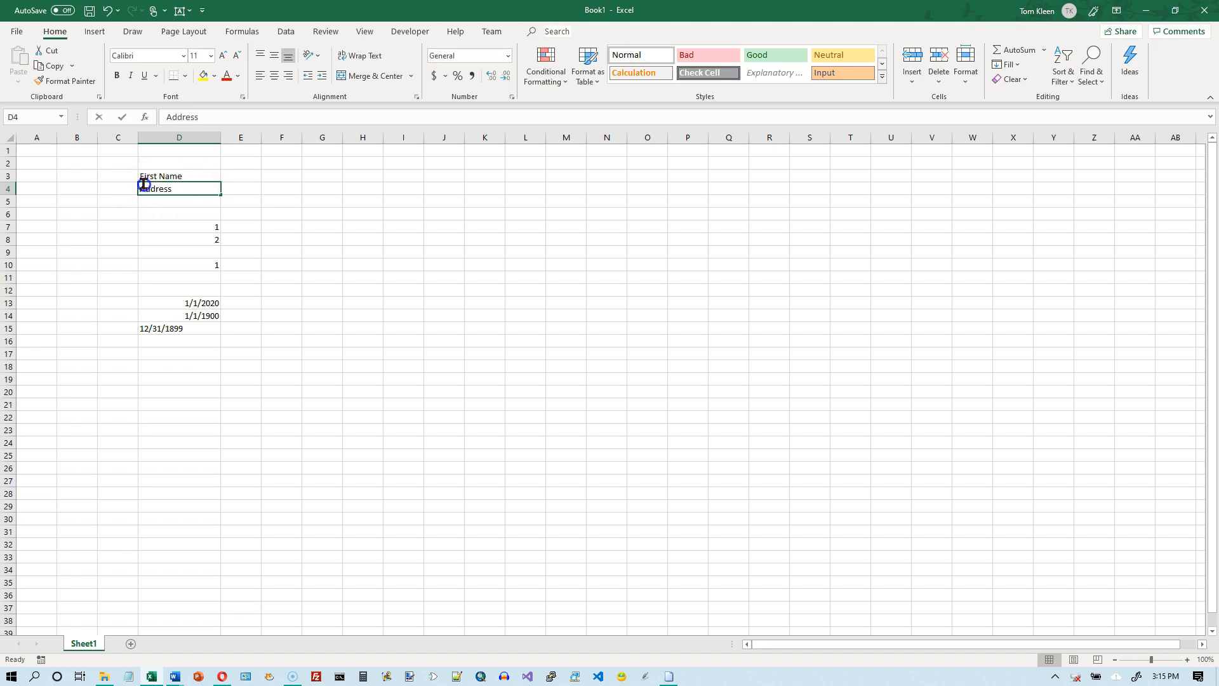
pyautogui.doubleClick(164, 188)
pyautogui.write('Home ')
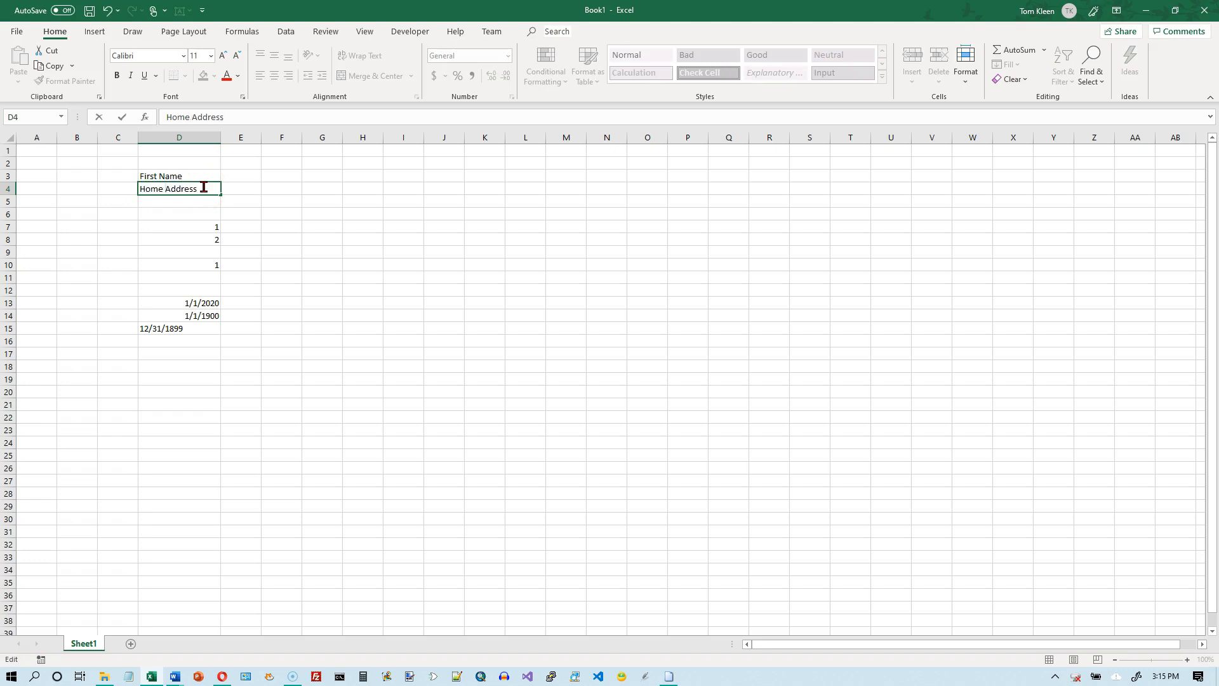
pyautogui.press('Return')
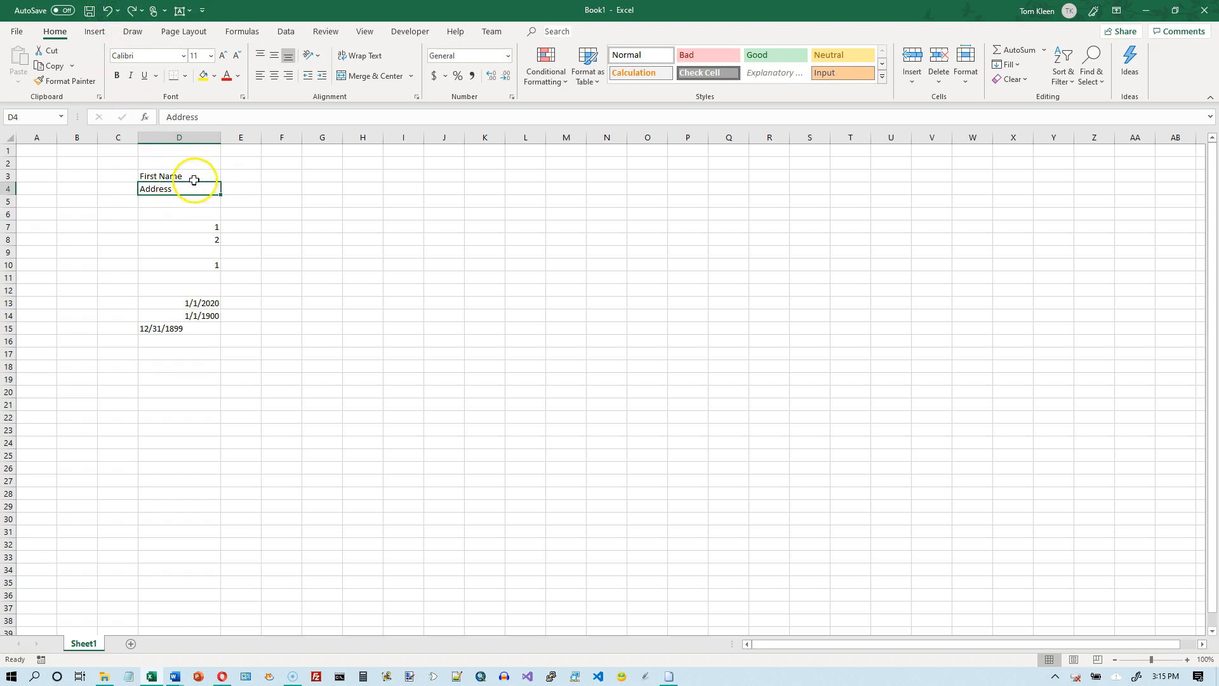
pyautogui.click(179, 175)
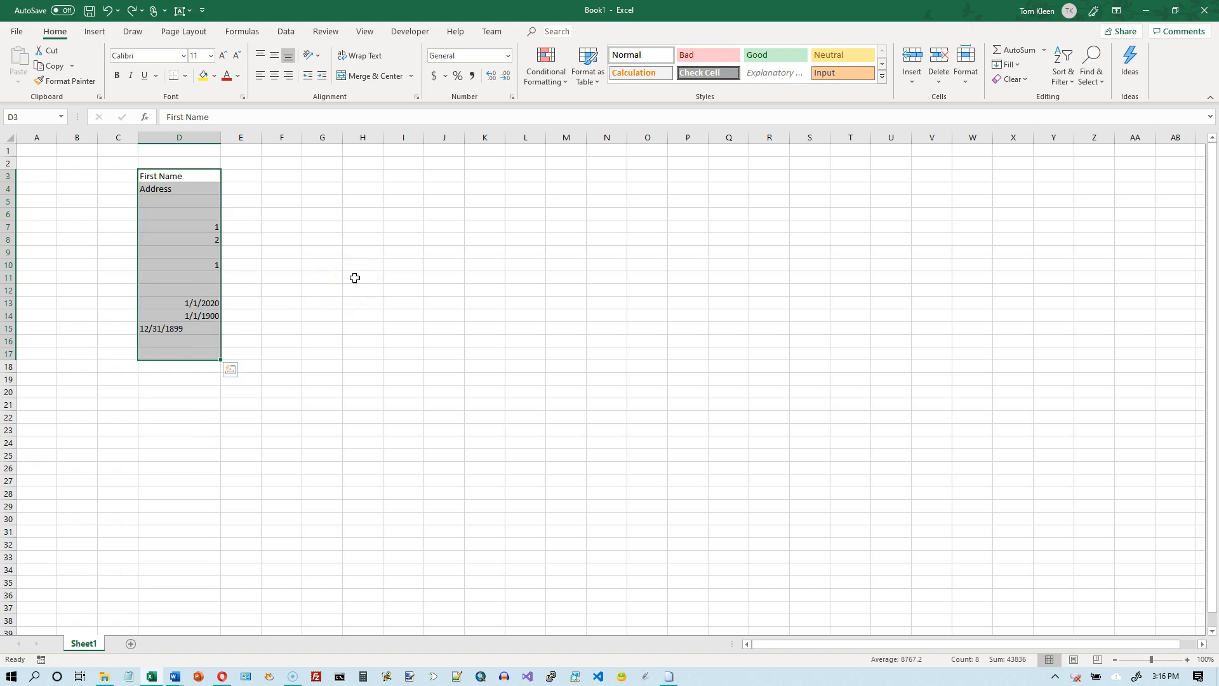
pyautogui.press('Delete')
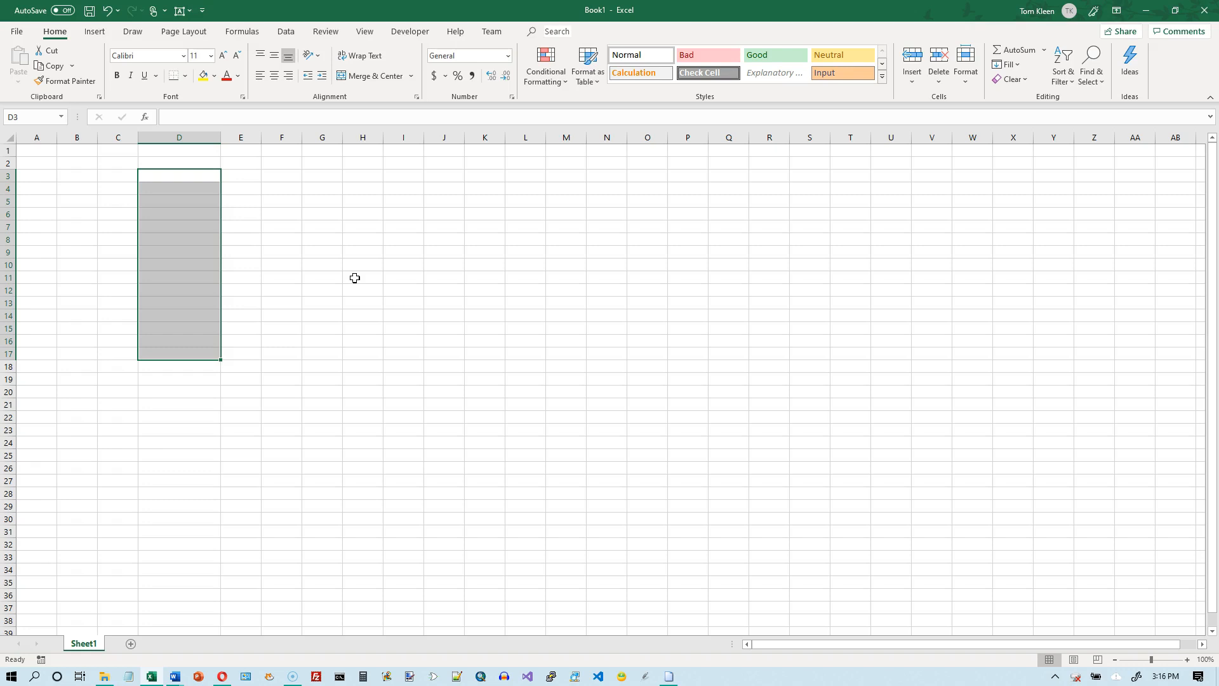
pyautogui.click(107, 14)
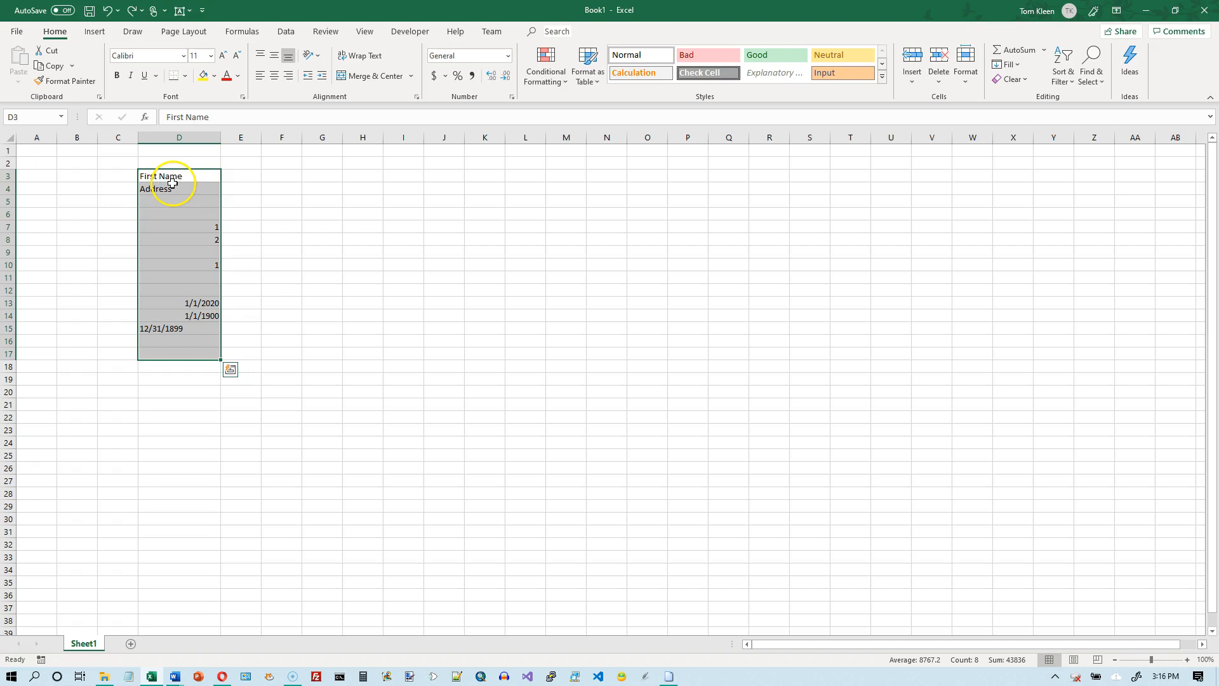
pyautogui.moveTo(194, 345)
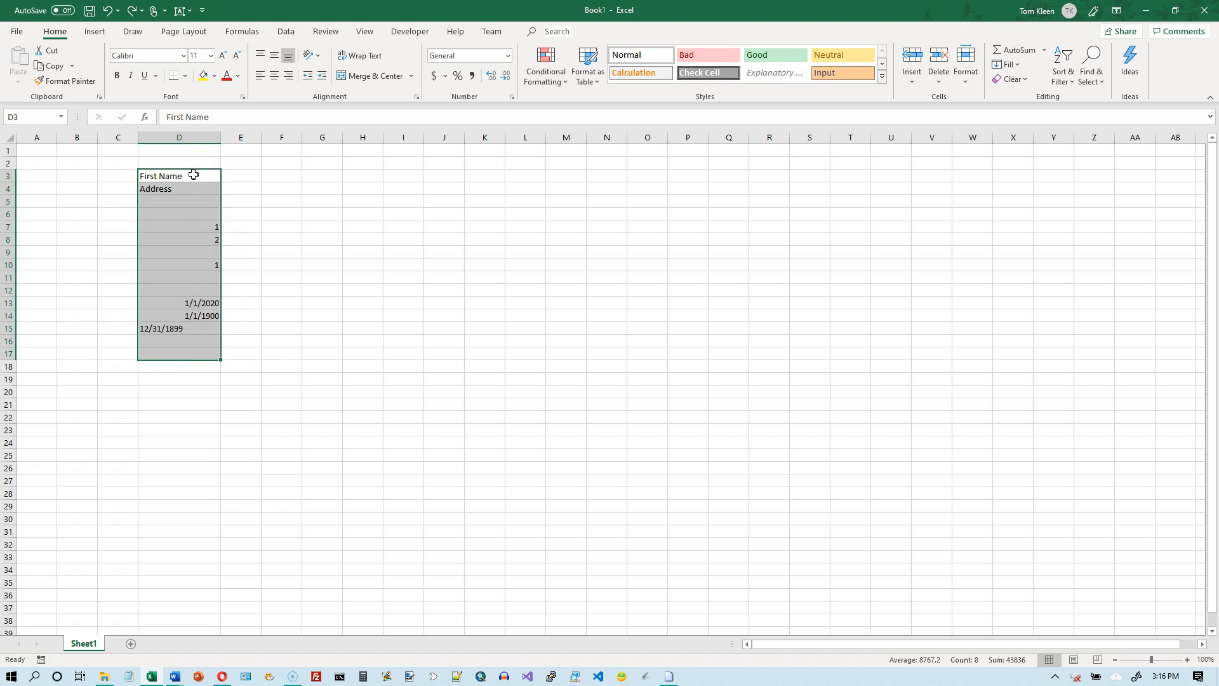
# Select the number cells D5:D12 and choose Delete from the context menu
pyautogui.rightClick(193, 175)
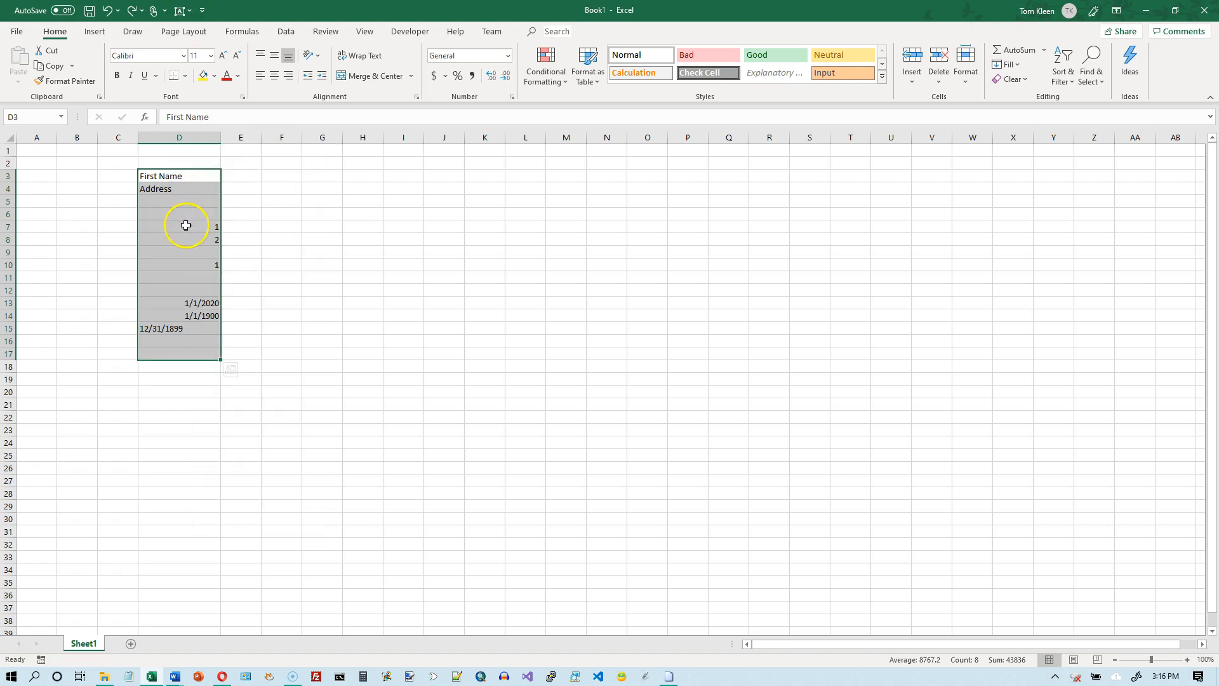
pyautogui.moveTo(186, 226); pyautogui.dragTo(190, 262)
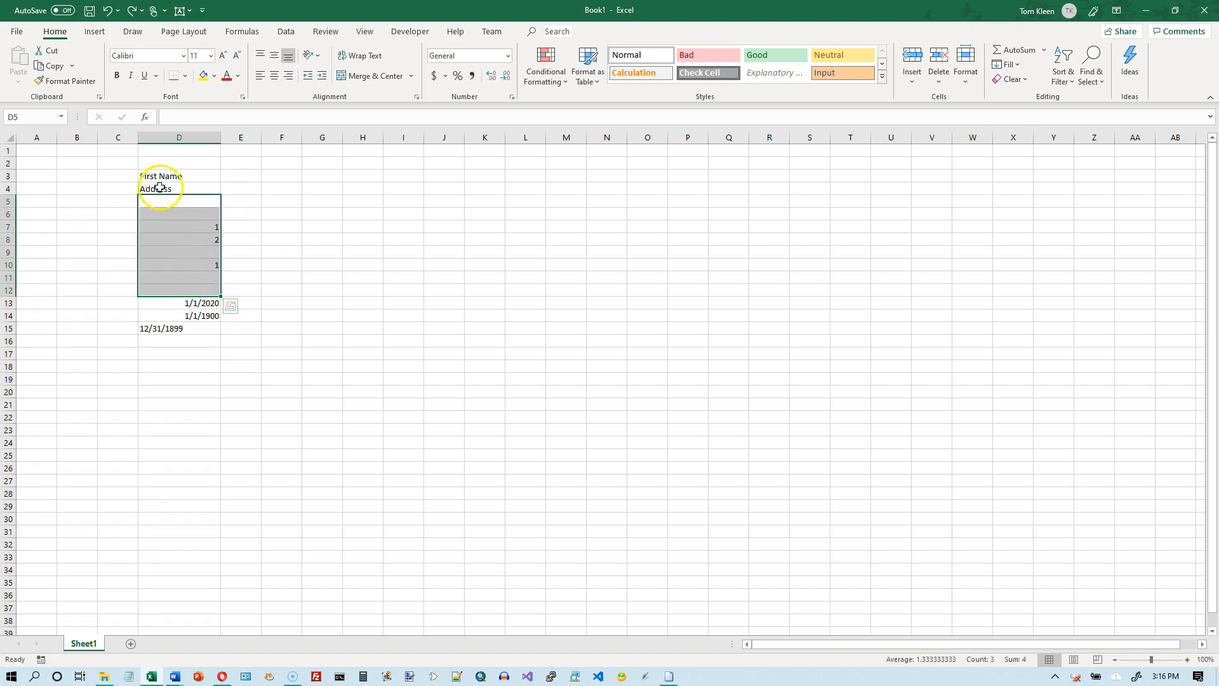
pyautogui.moveTo(191, 249)
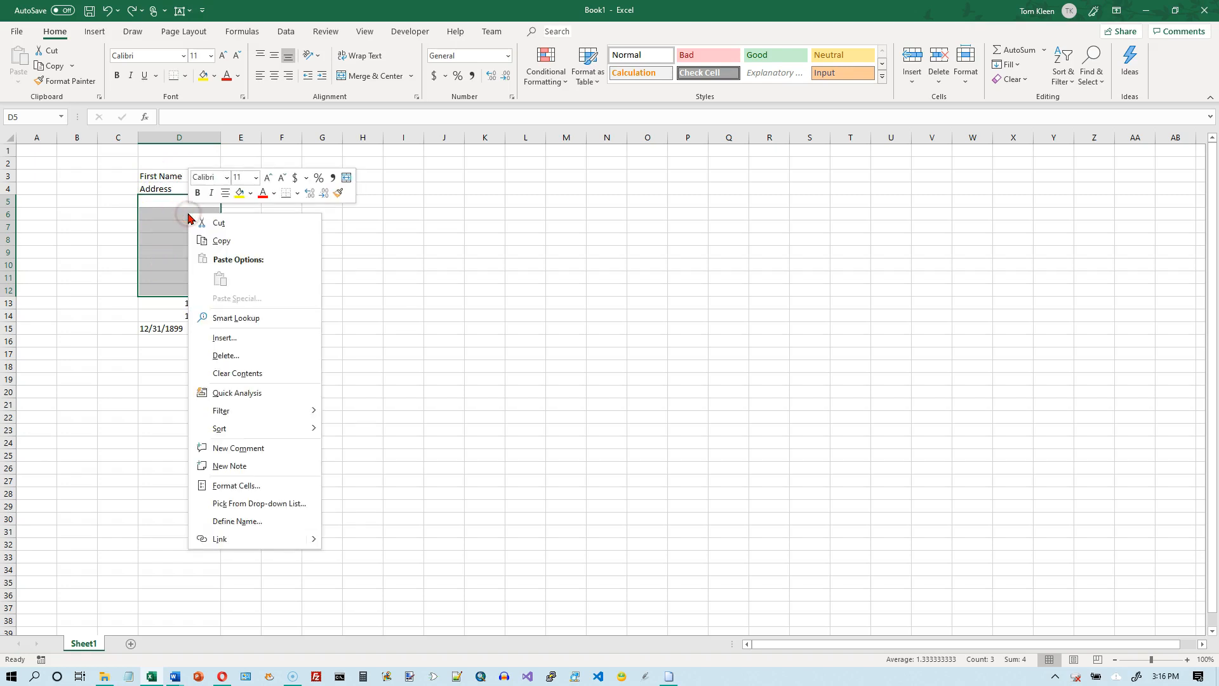
pyautogui.moveTo(238, 356)
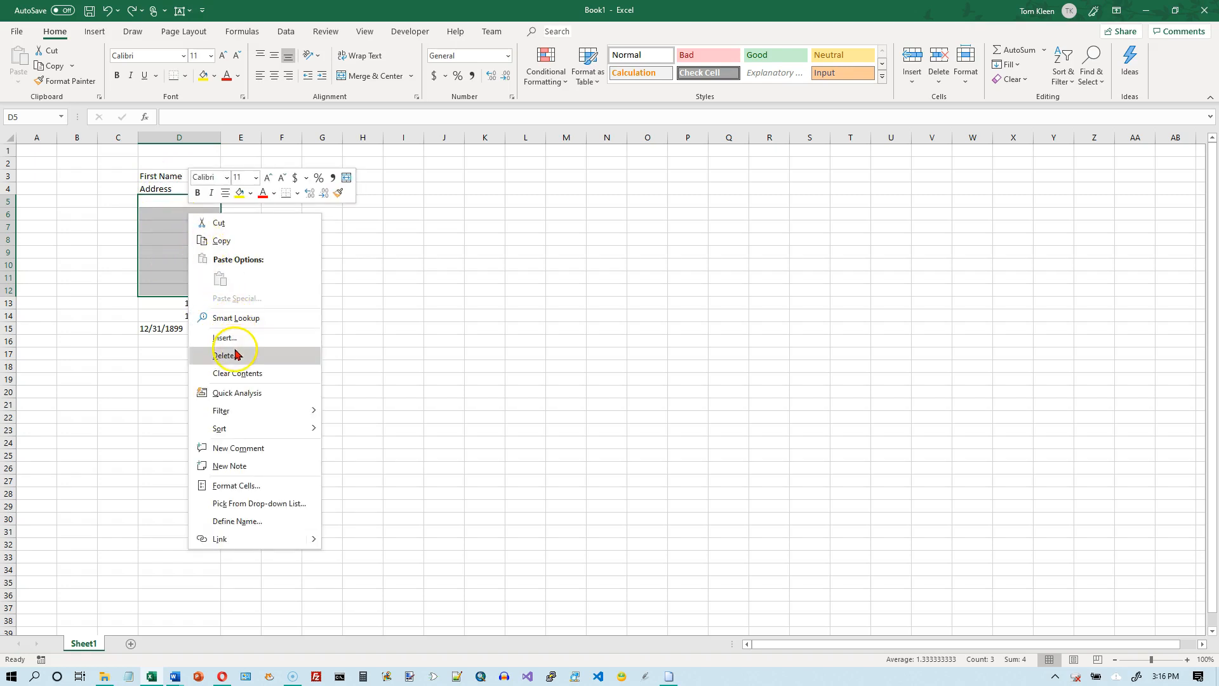
pyautogui.click(226, 356)
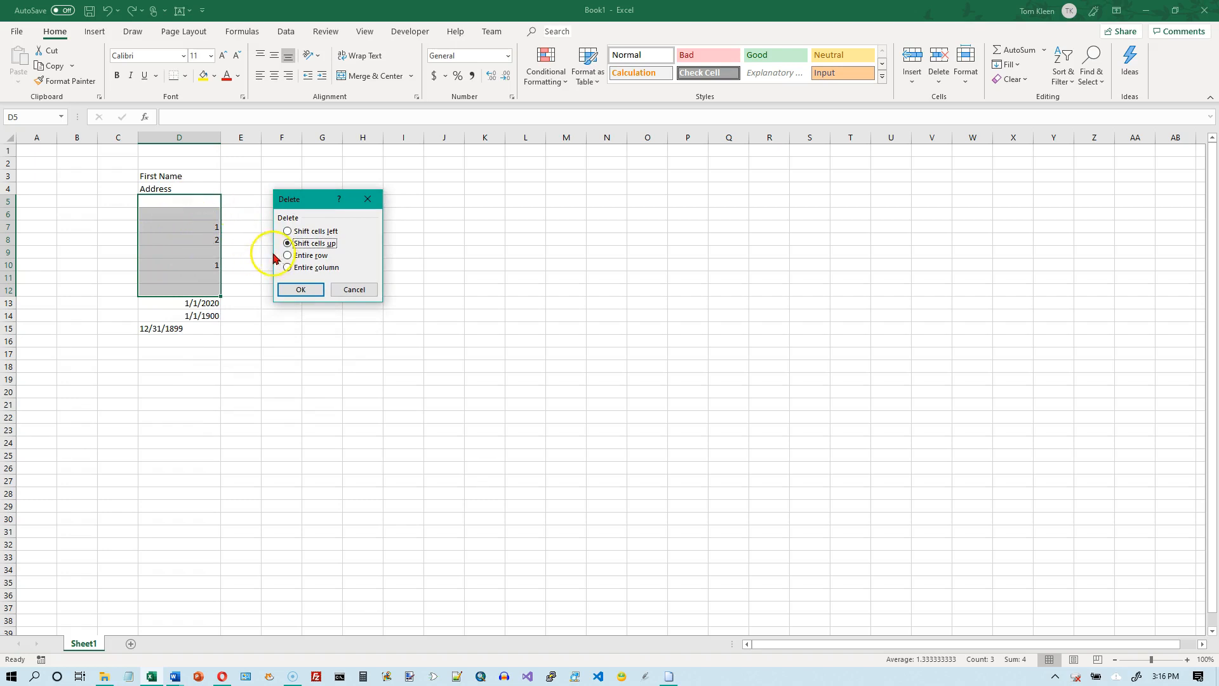
pyautogui.moveTo(209, 257)
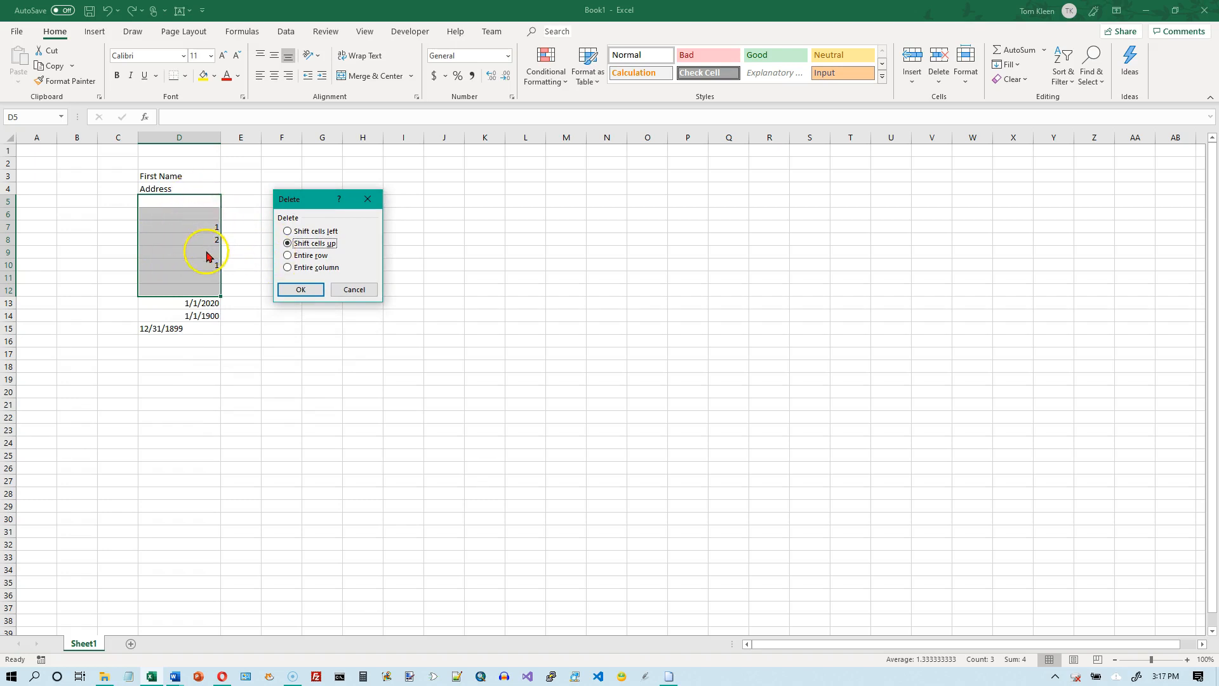
pyautogui.moveTo(170, 296)
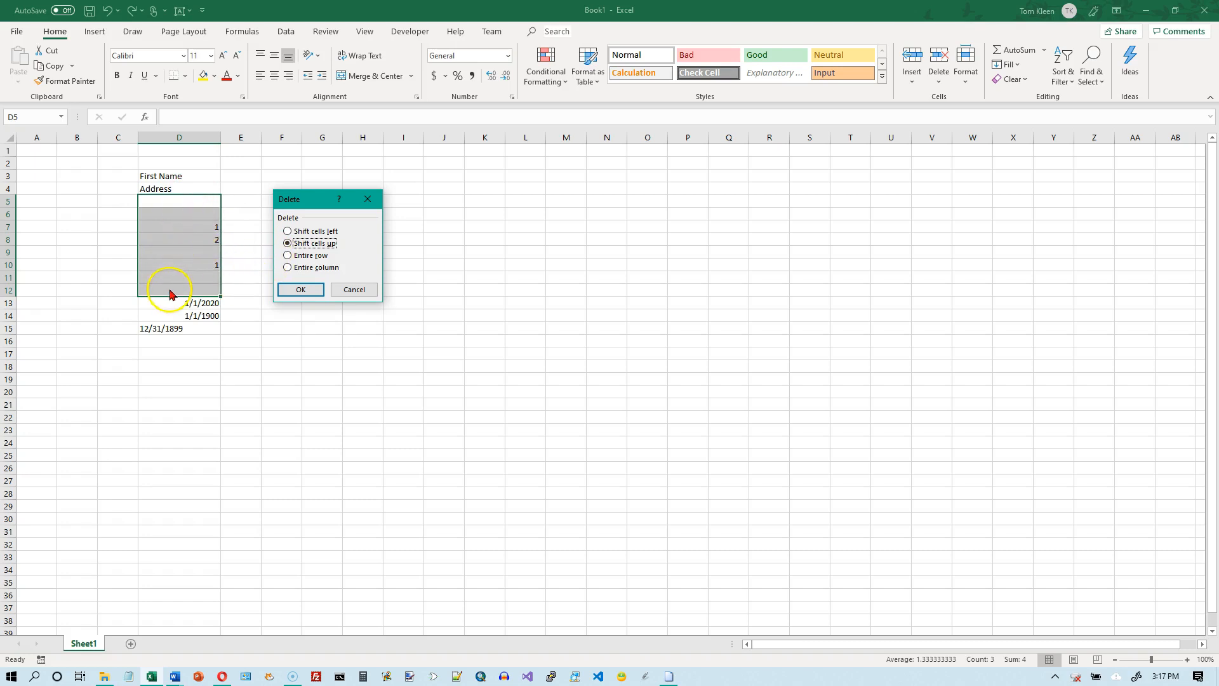
pyautogui.moveTo(196, 286)
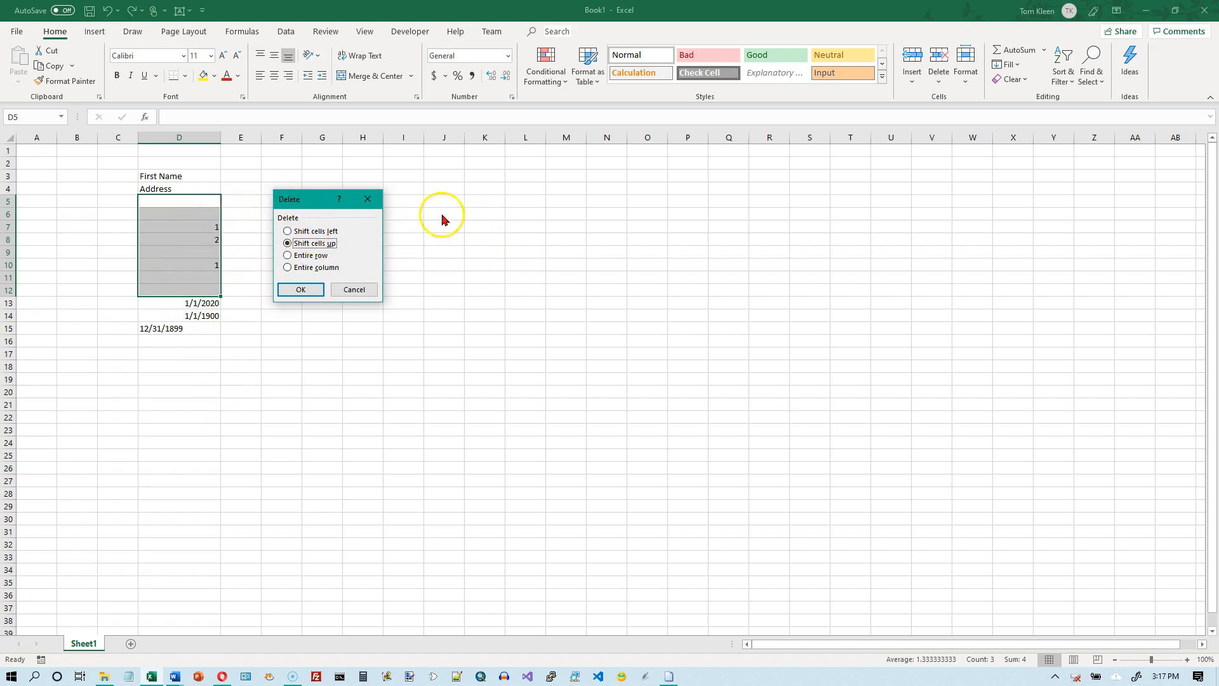
pyautogui.moveTo(282, 254)
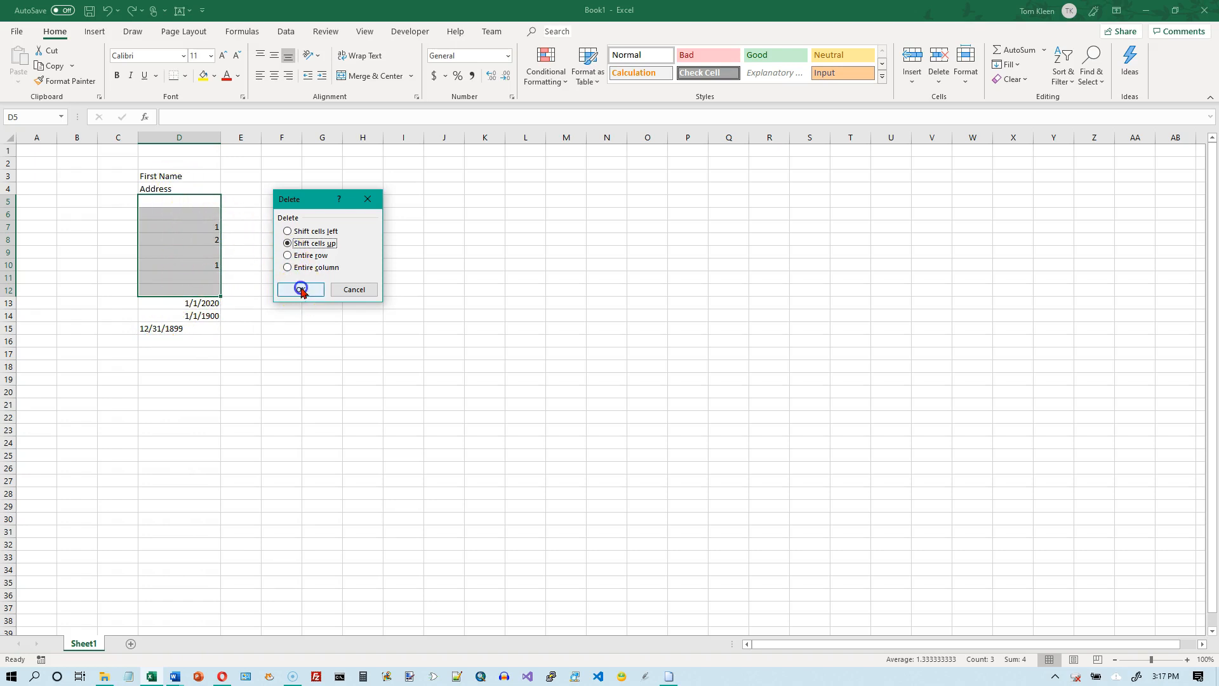
# Confirm Shift cells up so the three dates move into D5:D7
pyautogui.click(299, 289)
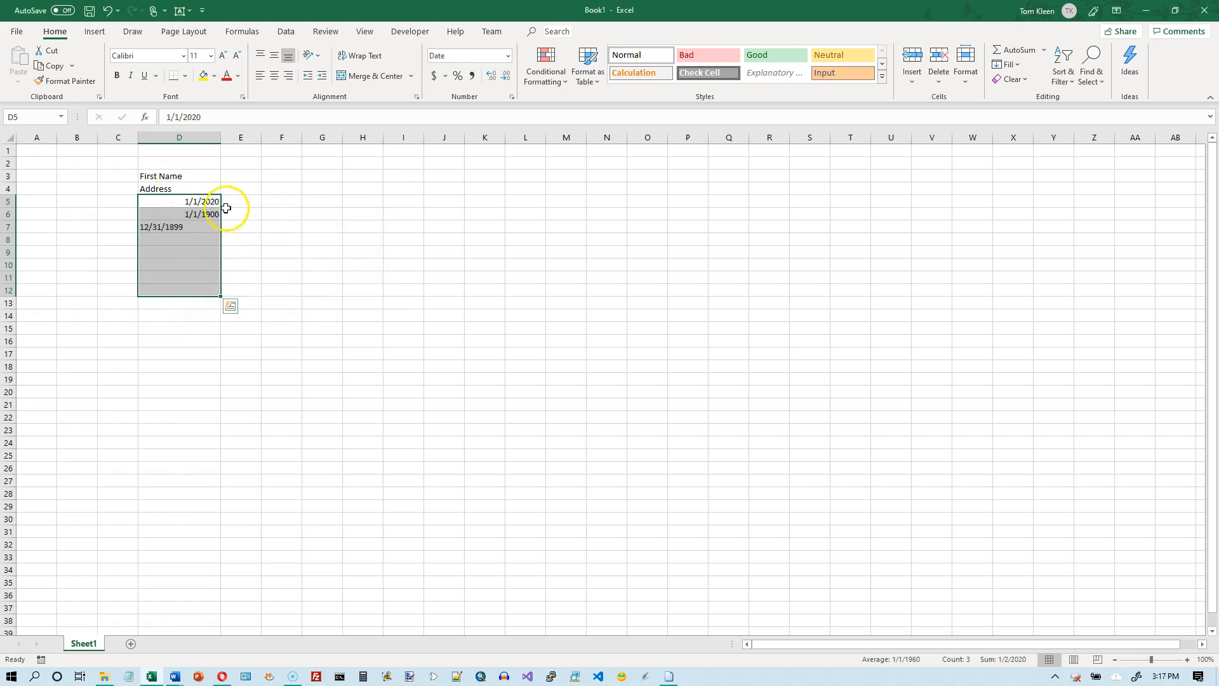